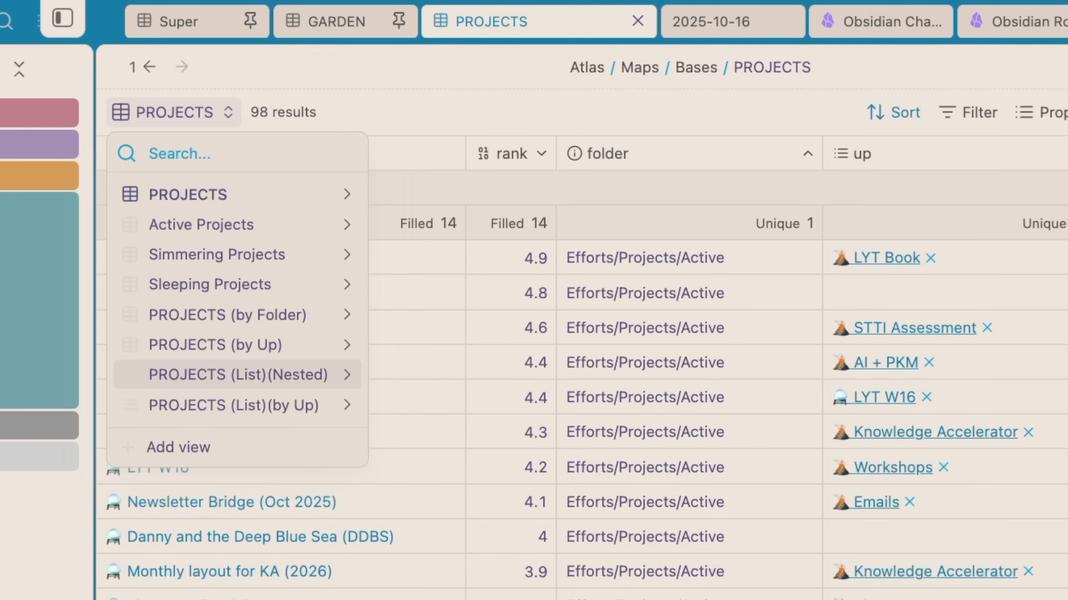
- Switch to the main PROJECTS view and return to it after the changelog glance
click(232, 374)
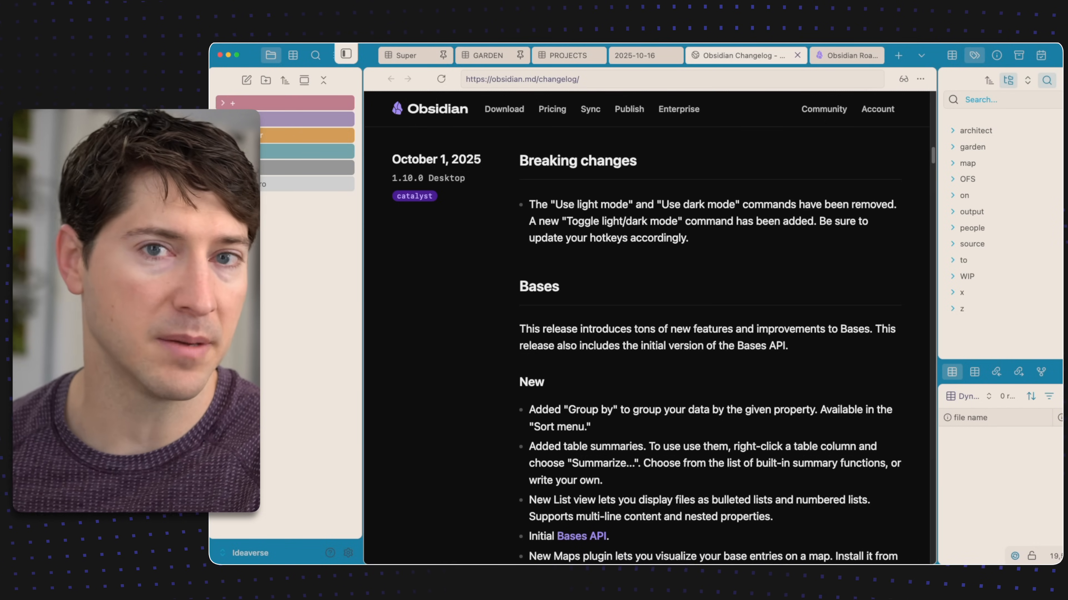
click(567, 55)
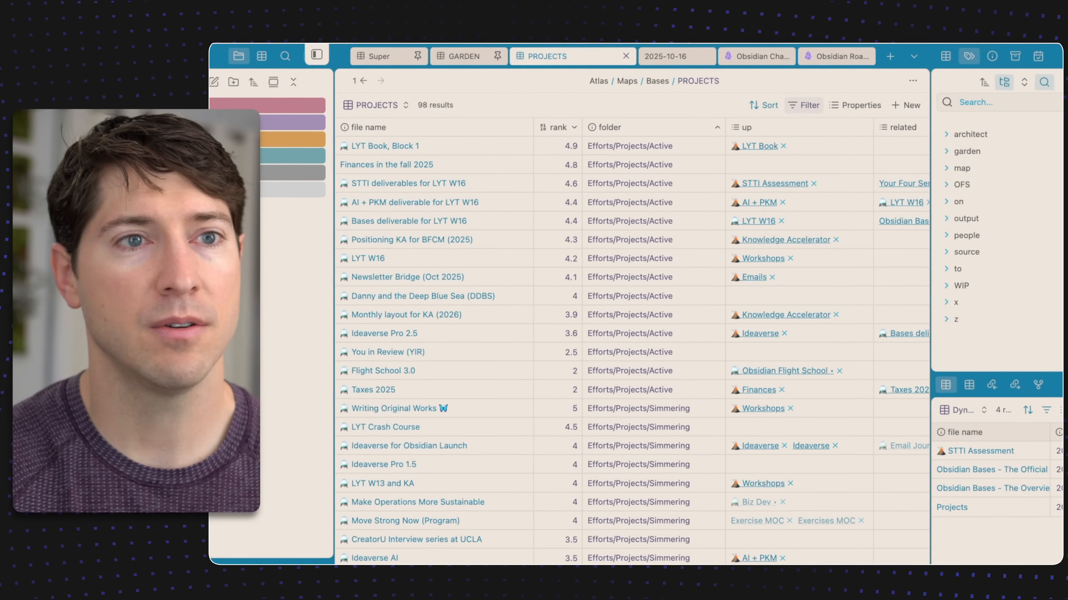
click(802, 105)
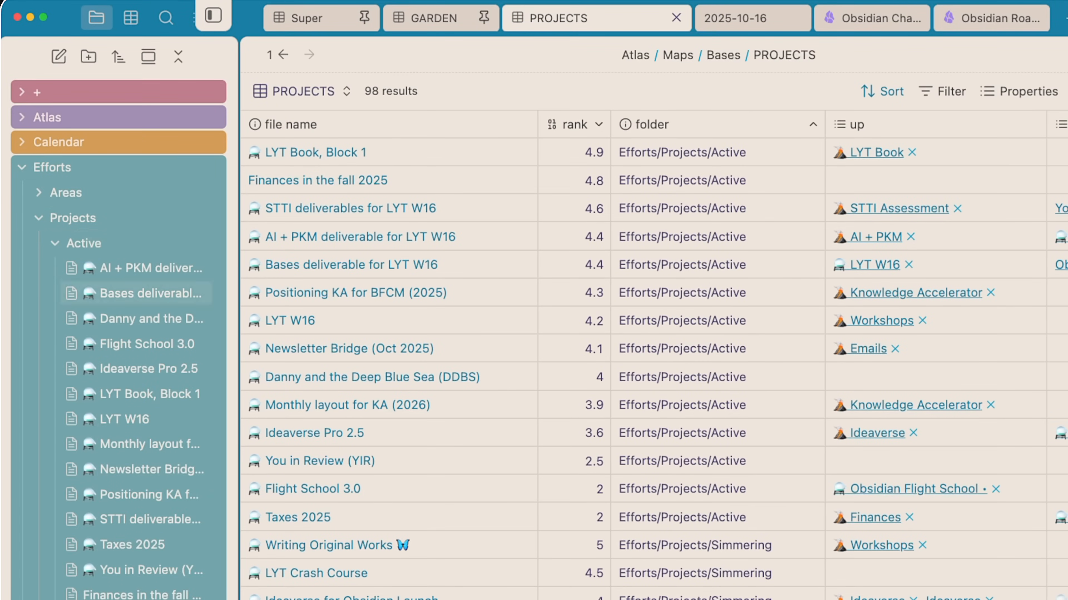
click(55, 244)
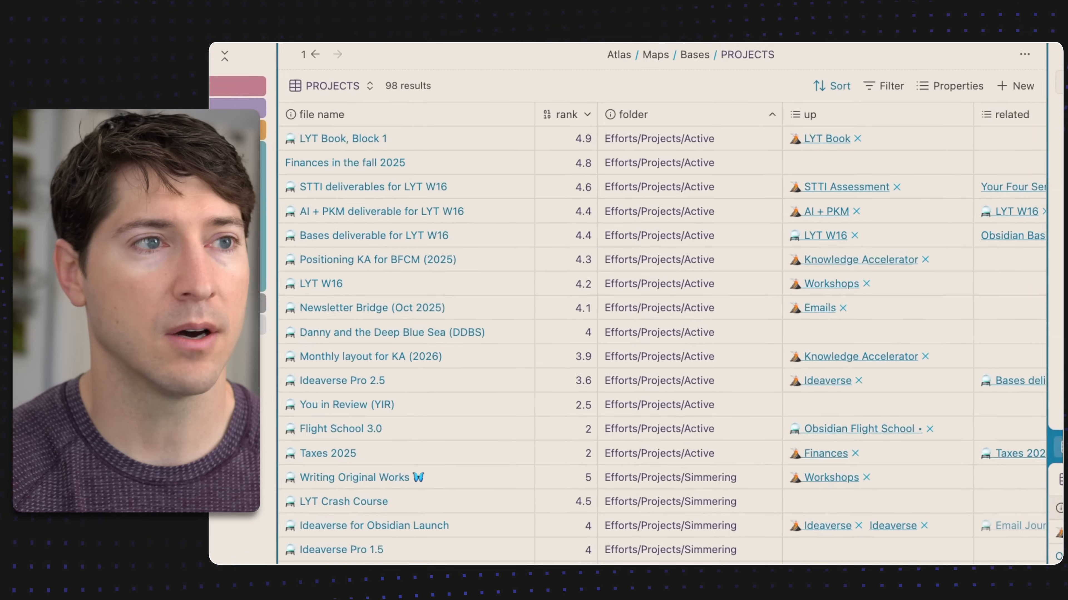
- Summarize the rank column (64 filled) and bring up other summary choices
click(584, 114)
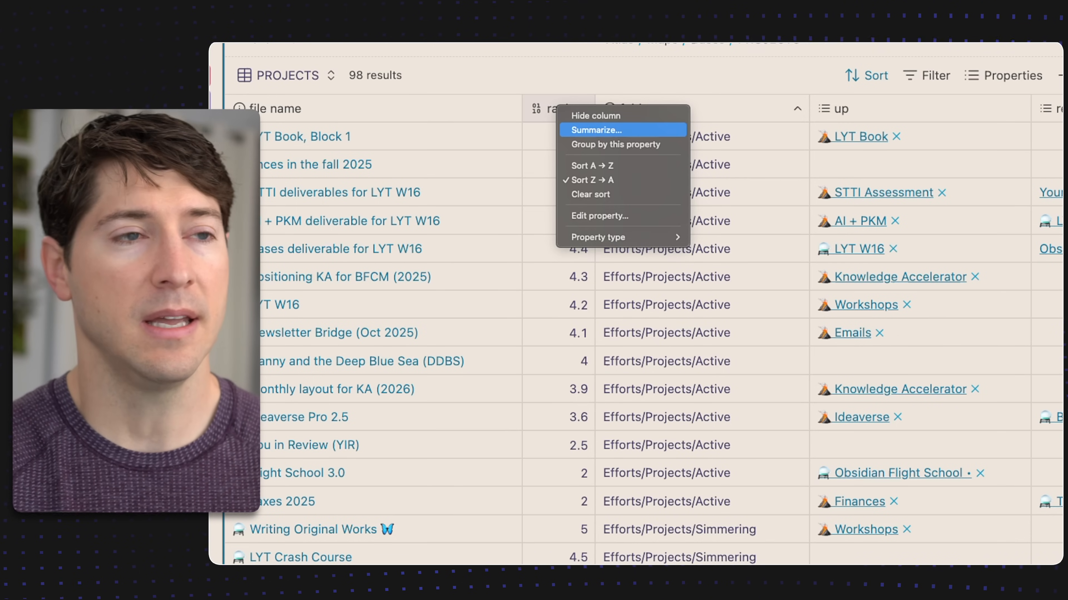
click(597, 130)
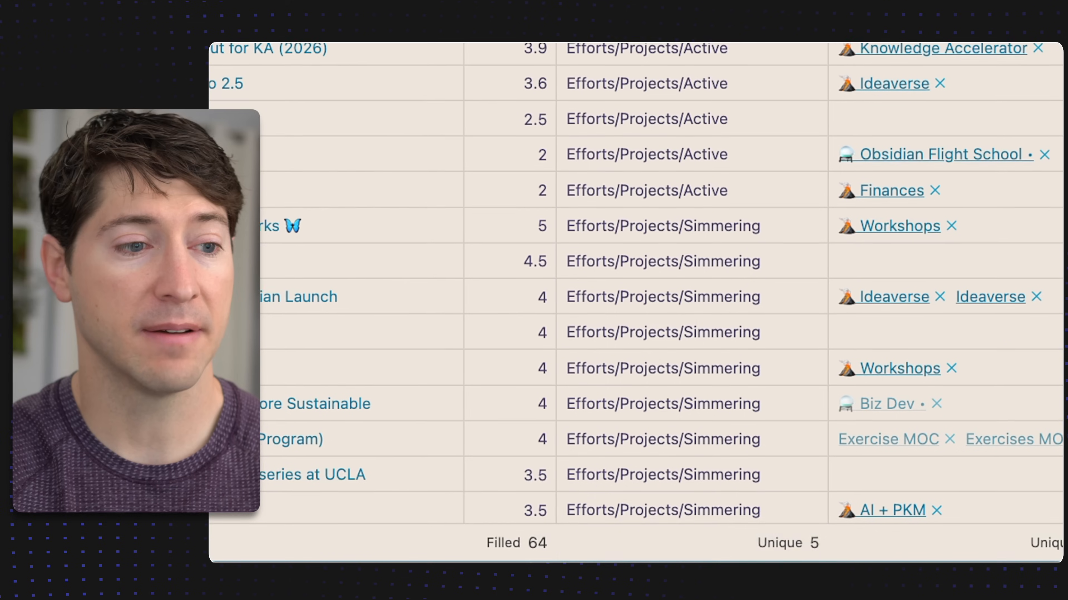
click(517, 543)
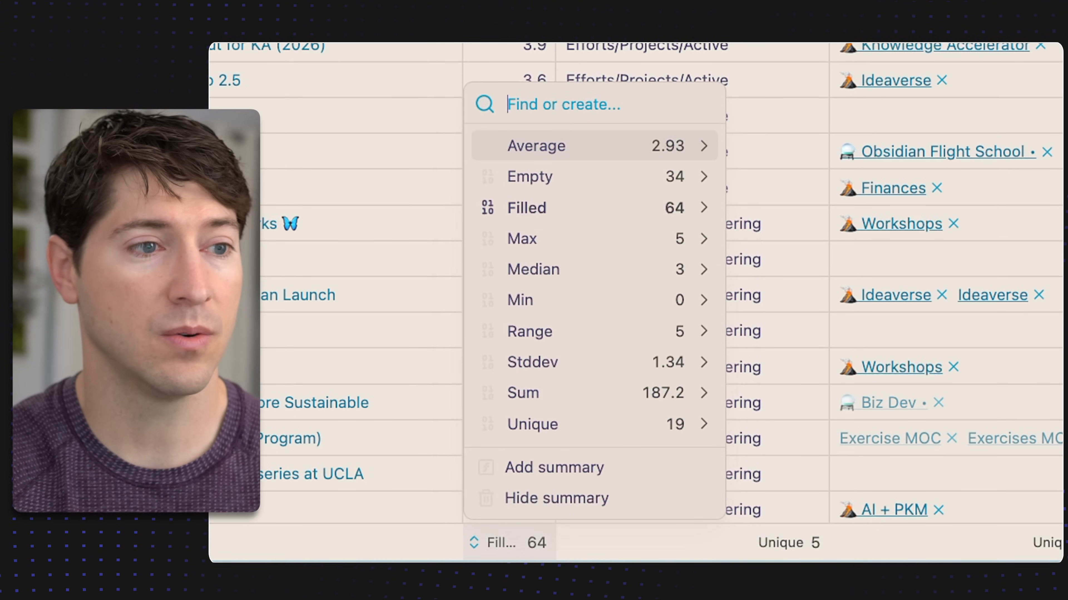
mouse_move(522, 238)
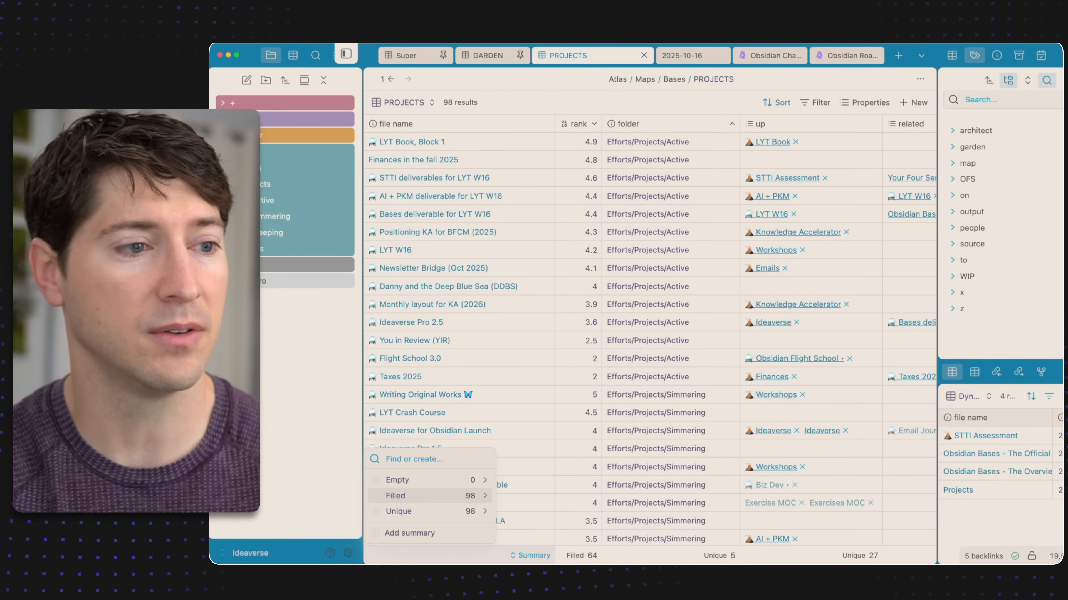
- Summarize the file name column as Filled, counting 98 entries
click(395, 496)
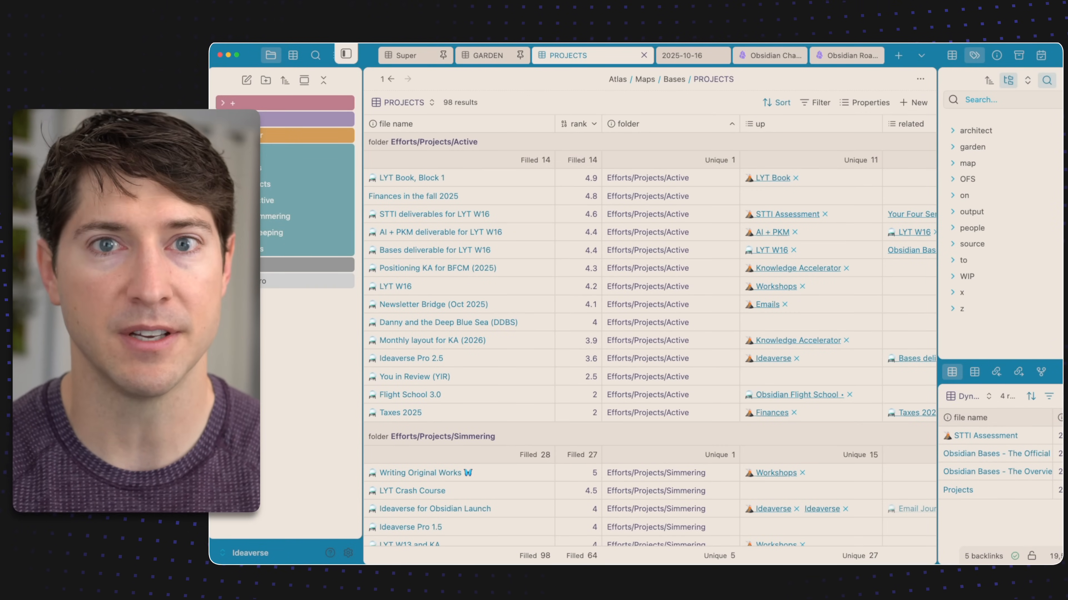
scroll(down, 3)
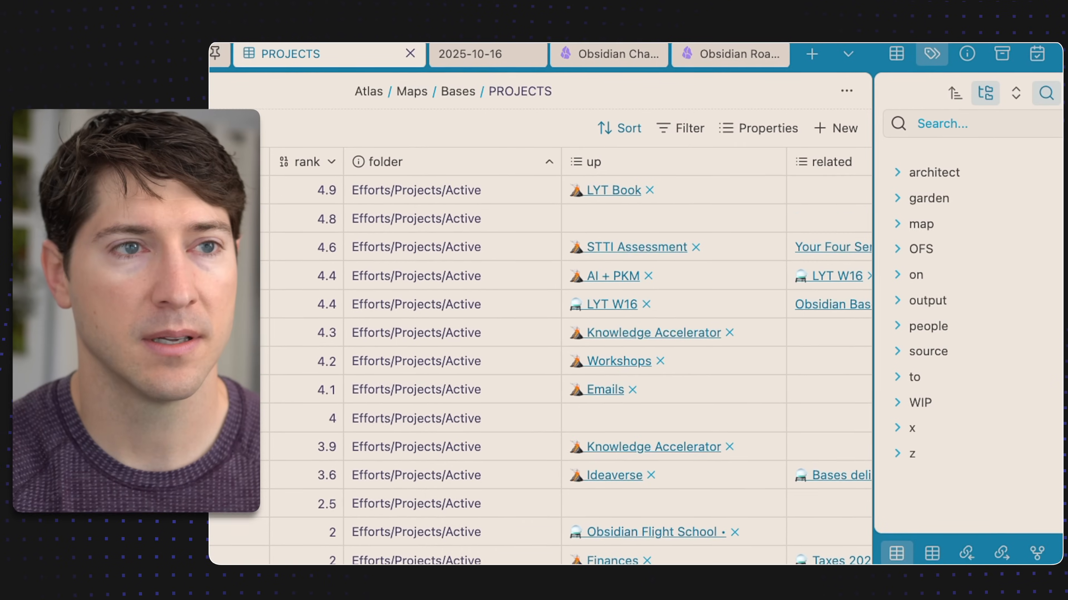
- Group the projects by folder, review the groups, then remove the grouping
click(618, 128)
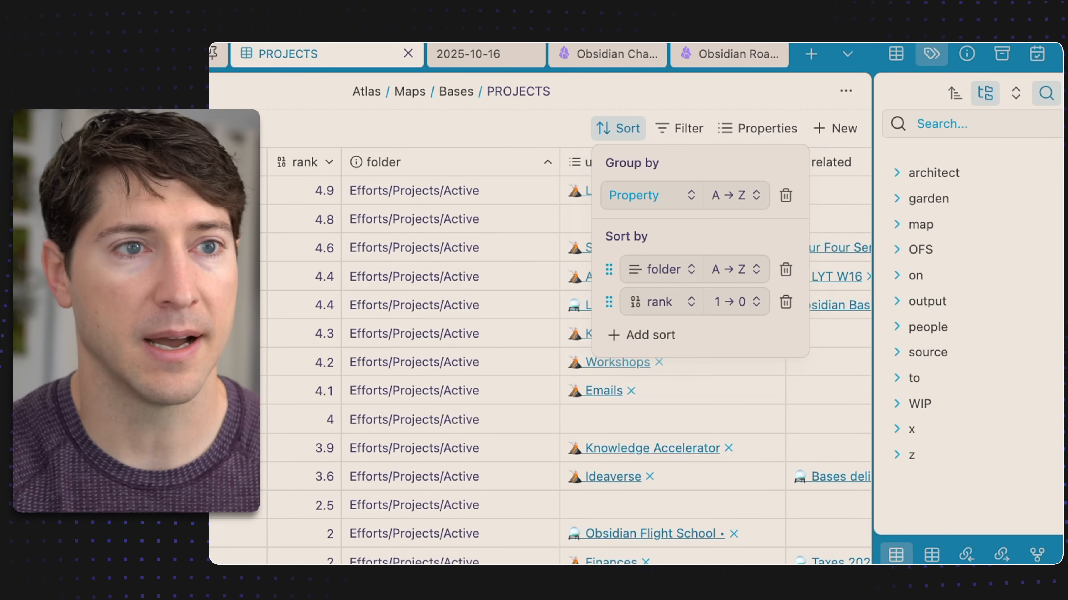
click(644, 196)
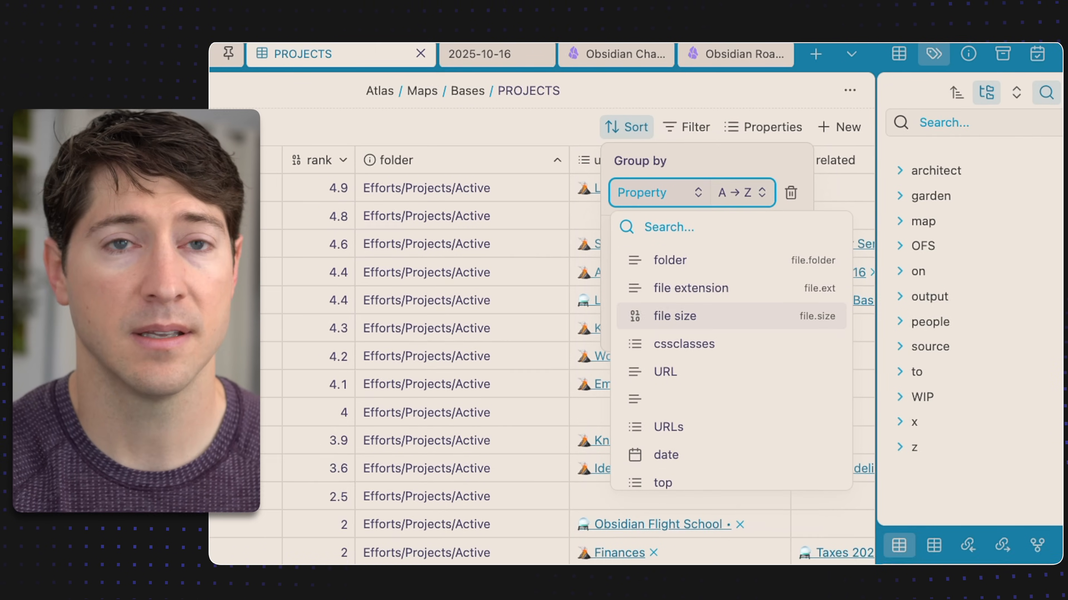
click(669, 260)
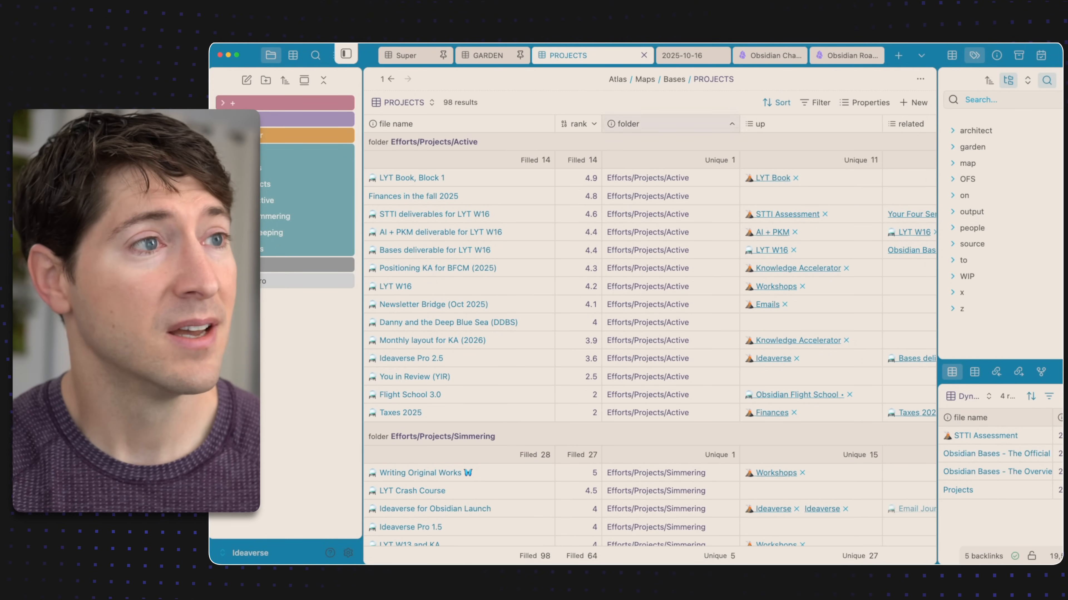
scroll(down, 3)
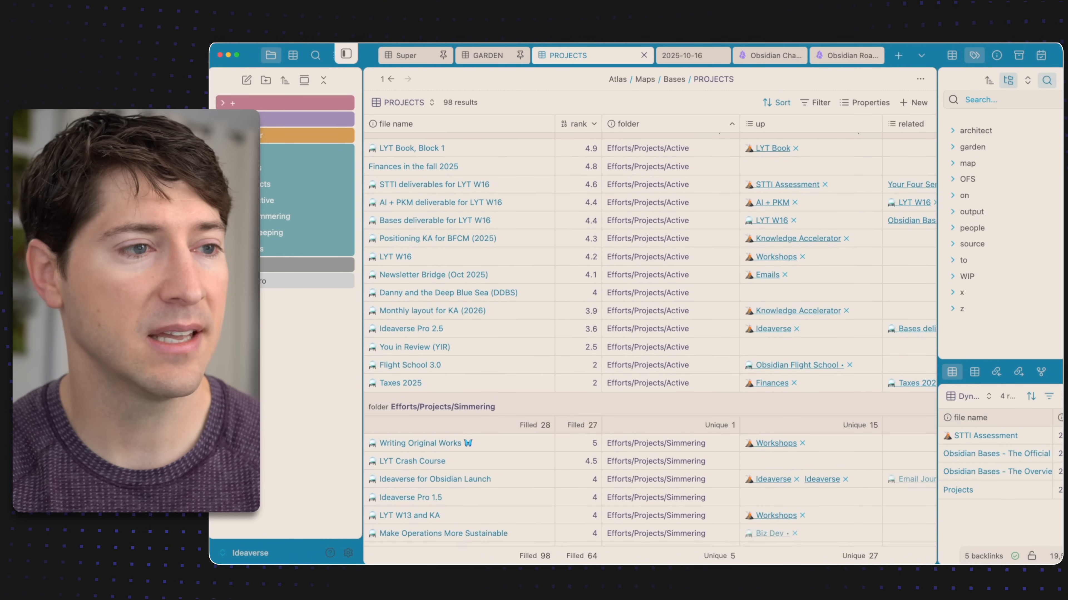
scroll(down, 3)
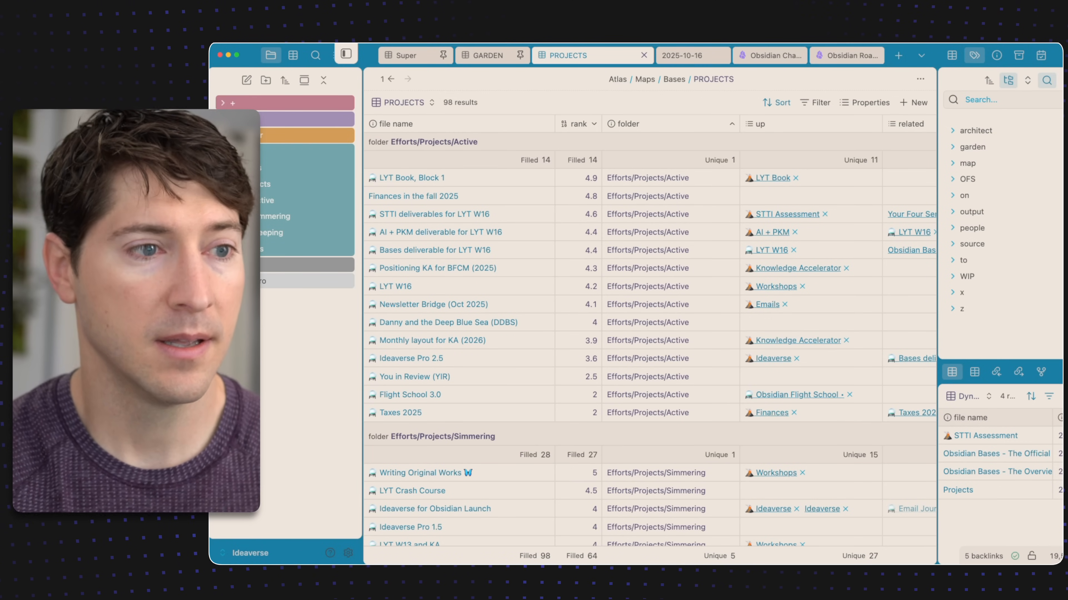
scroll(down, 3)
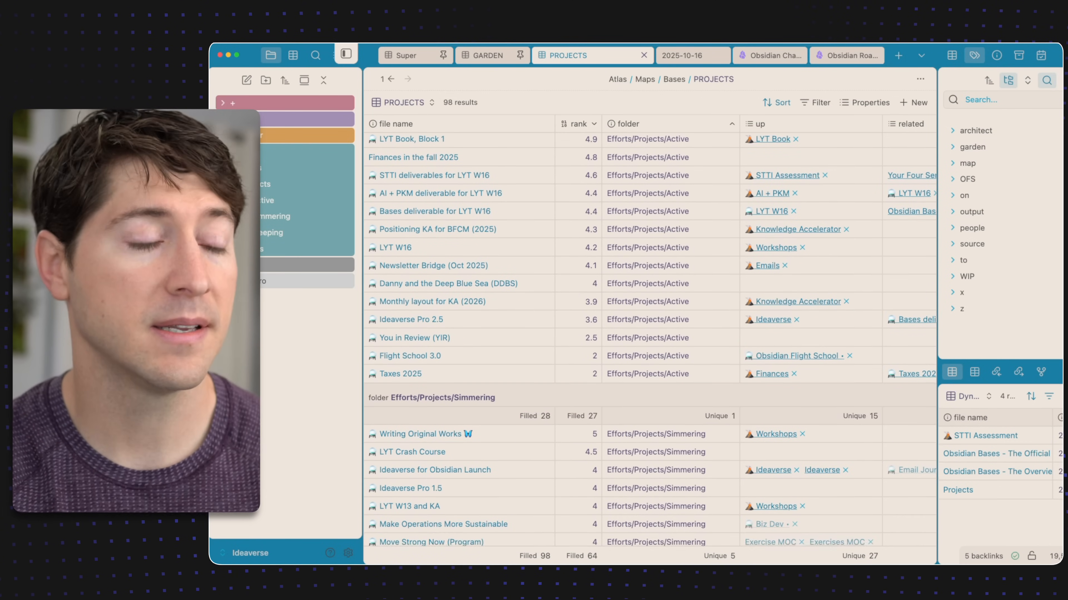
scroll(down, 3)
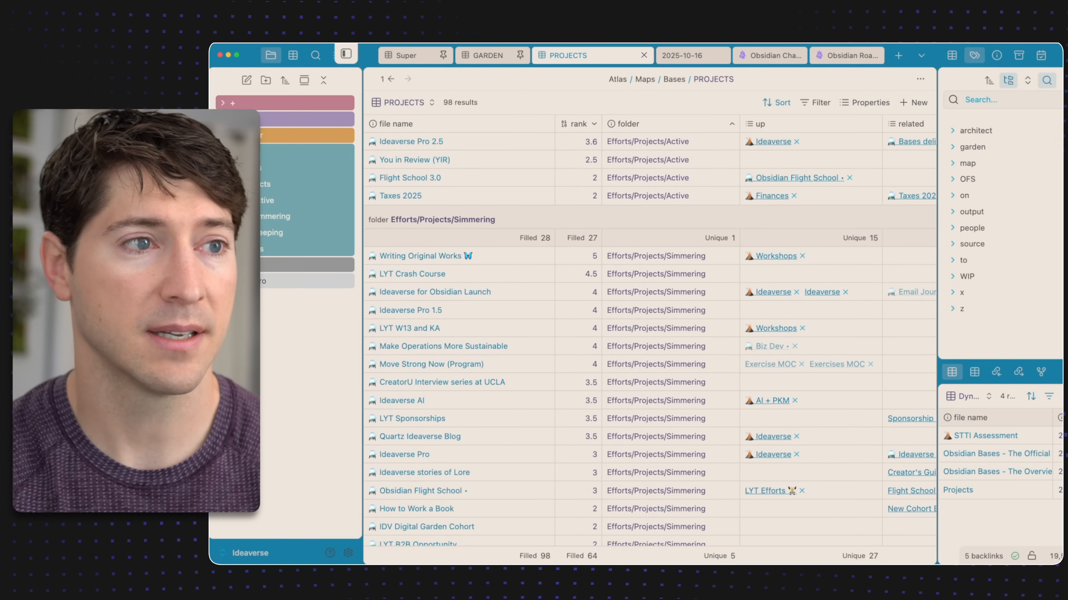
scroll(down, 3)
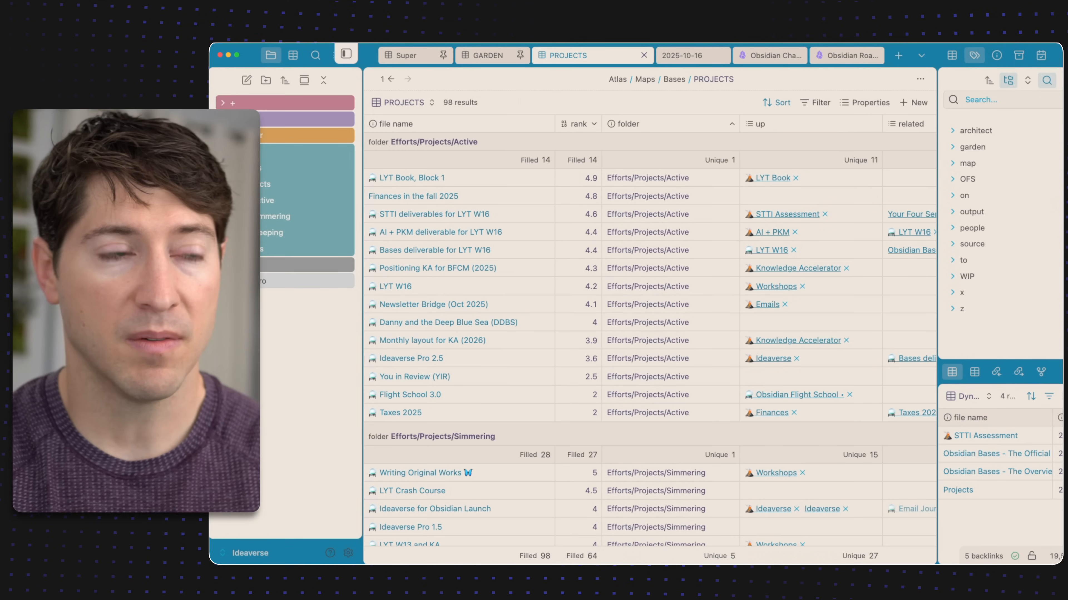
click(776, 102)
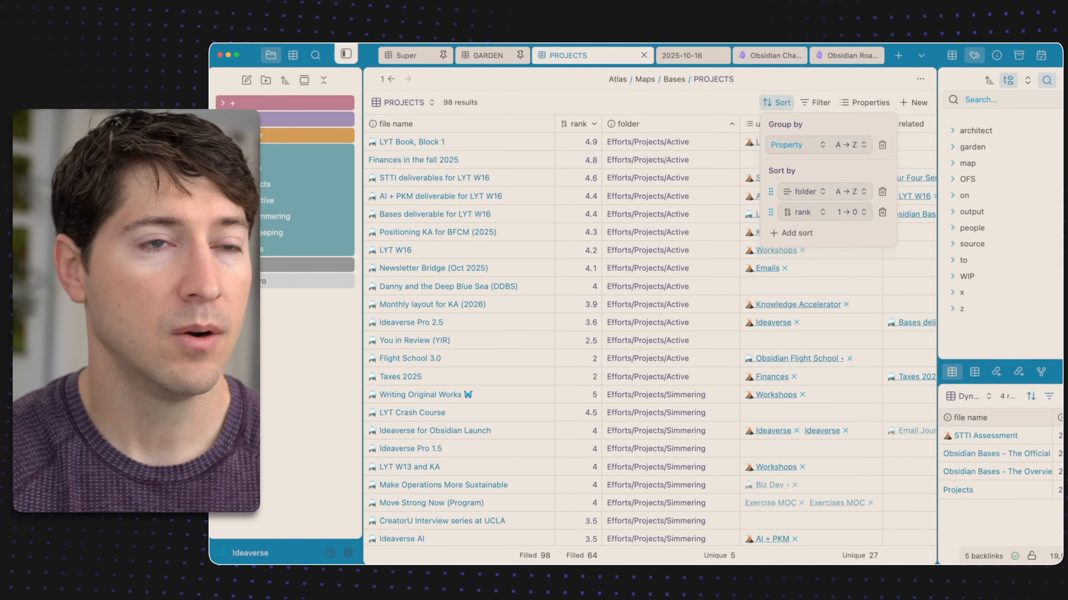
- Drop the folder sort to order by rank only, then group by folder again
click(776, 103)
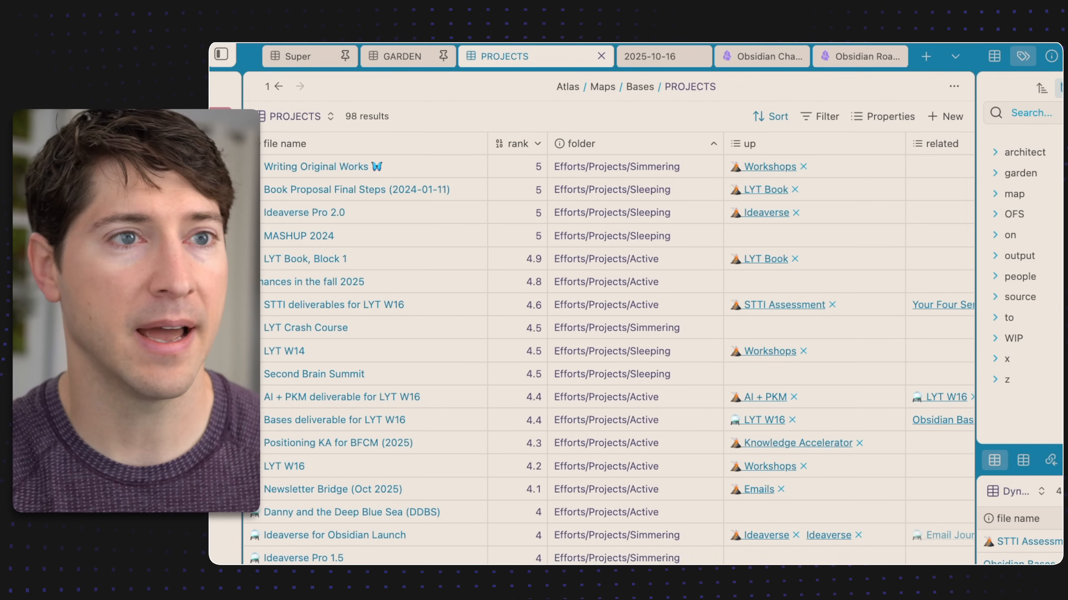
click(771, 116)
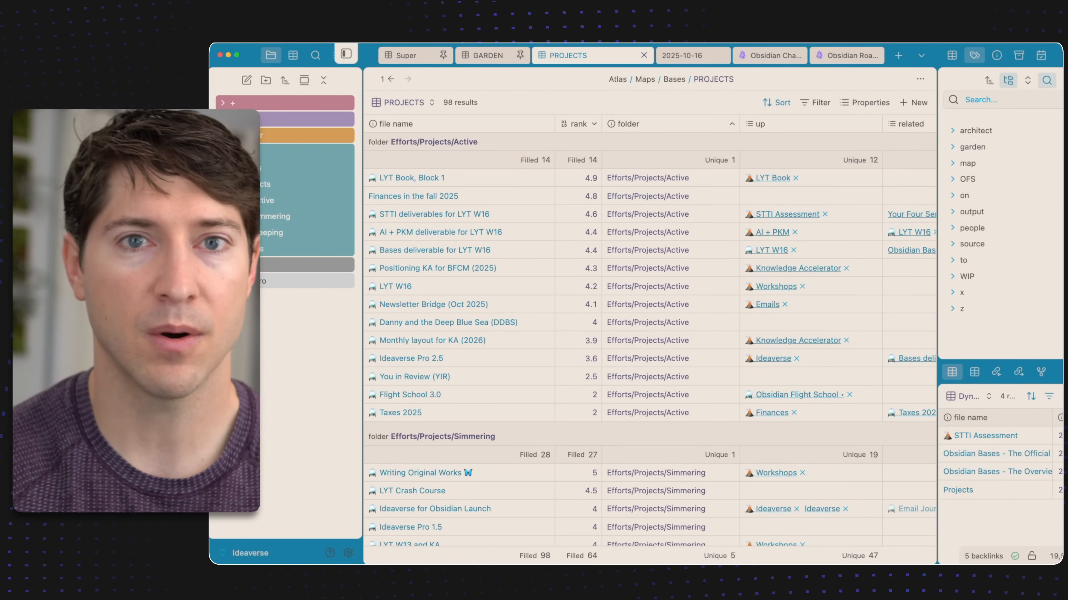
- Check Group by folder with rank 1→0, then bring up Configure view to rename it
click(402, 102)
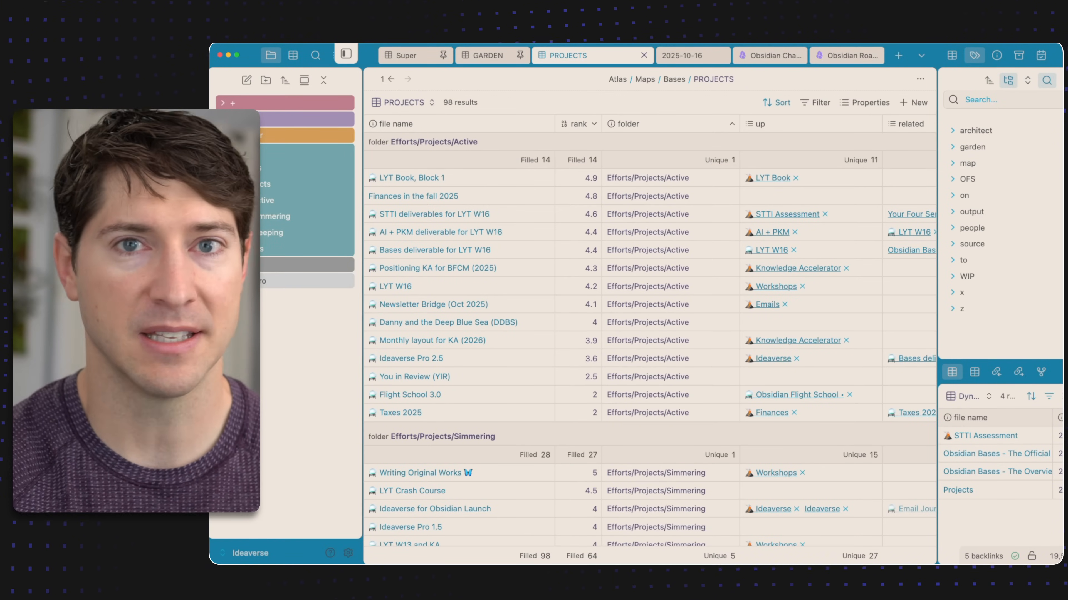
click(776, 103)
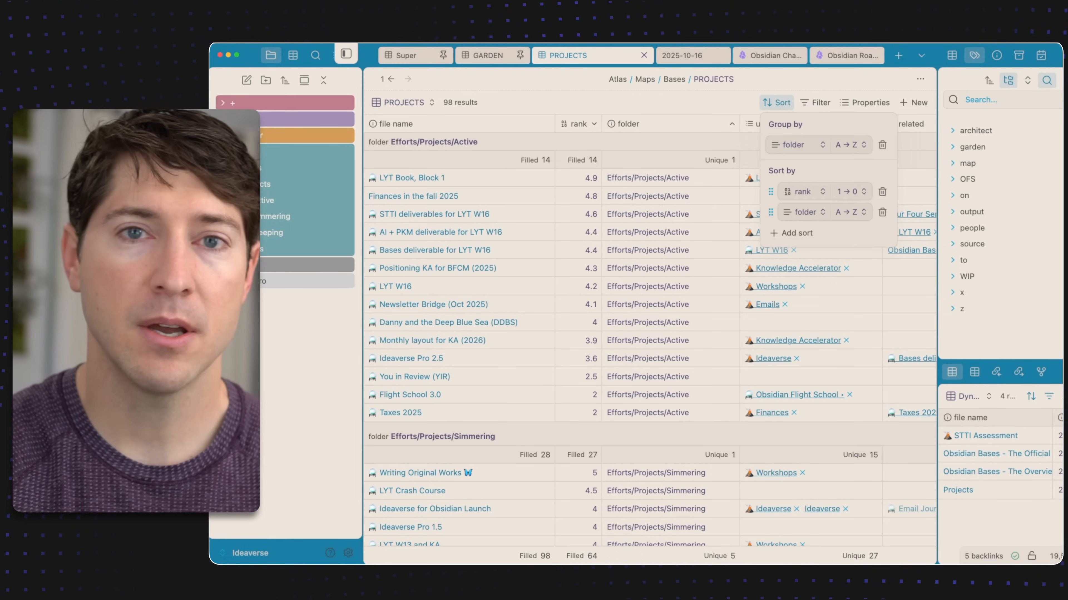
click(776, 102)
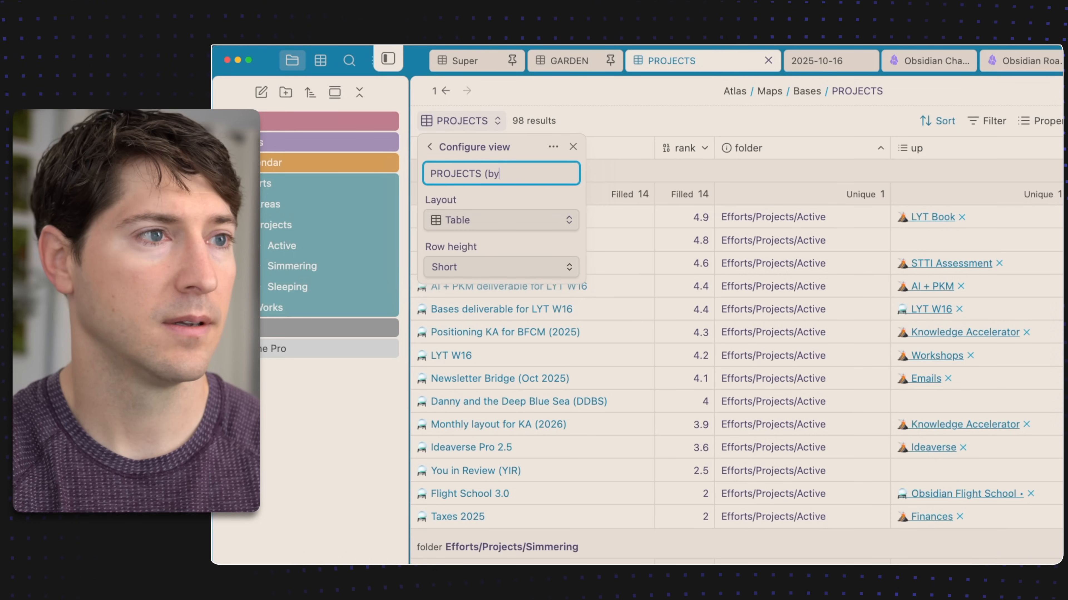
- Name the view 'PROJECTS (by Folder))' and list the base's views
text(Folder)))
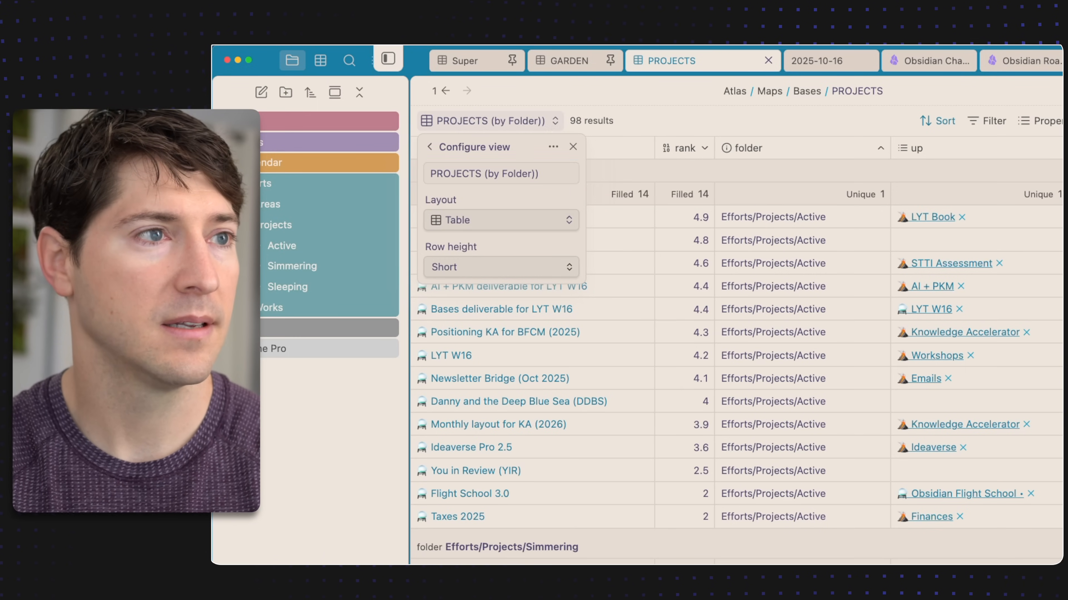
click(573, 147)
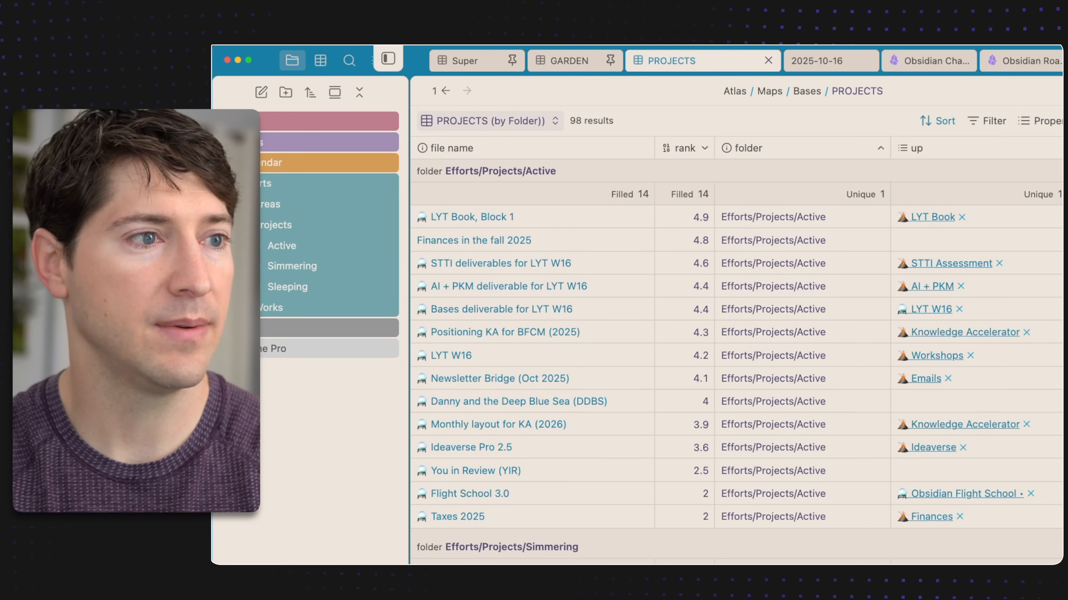
click(490, 121)
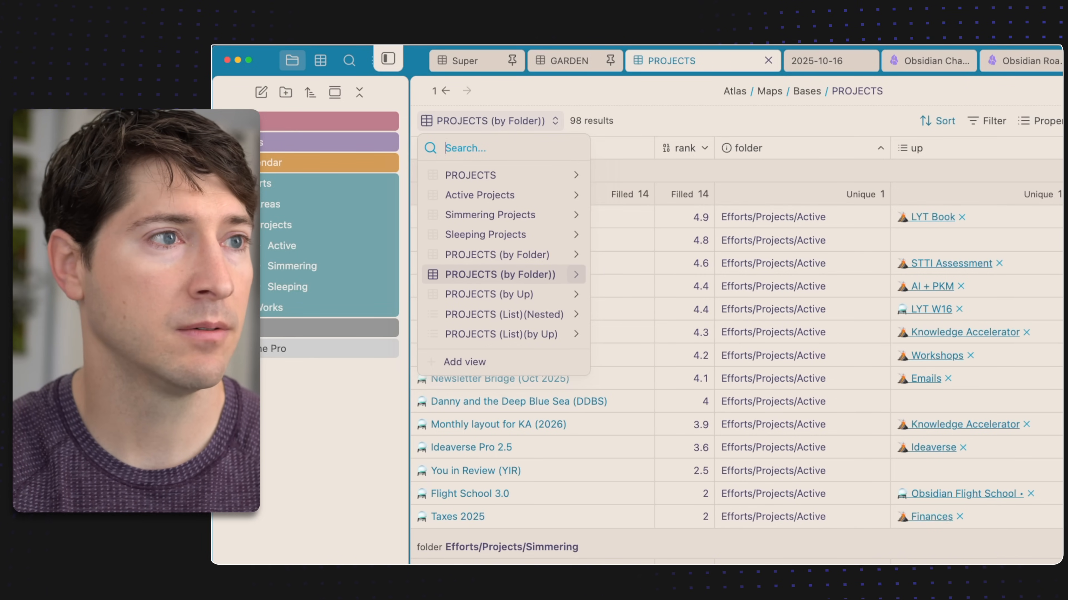
- Remove the duplicate PROJECTS (by Folder)) view and pick the nested list view
click(501, 275)
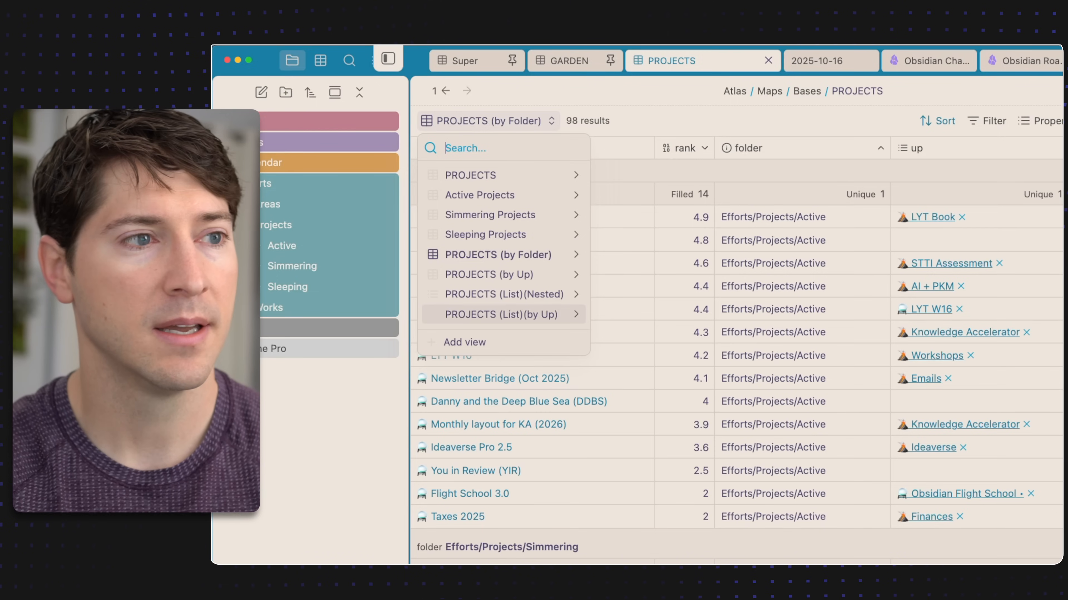
mouse_move(503, 295)
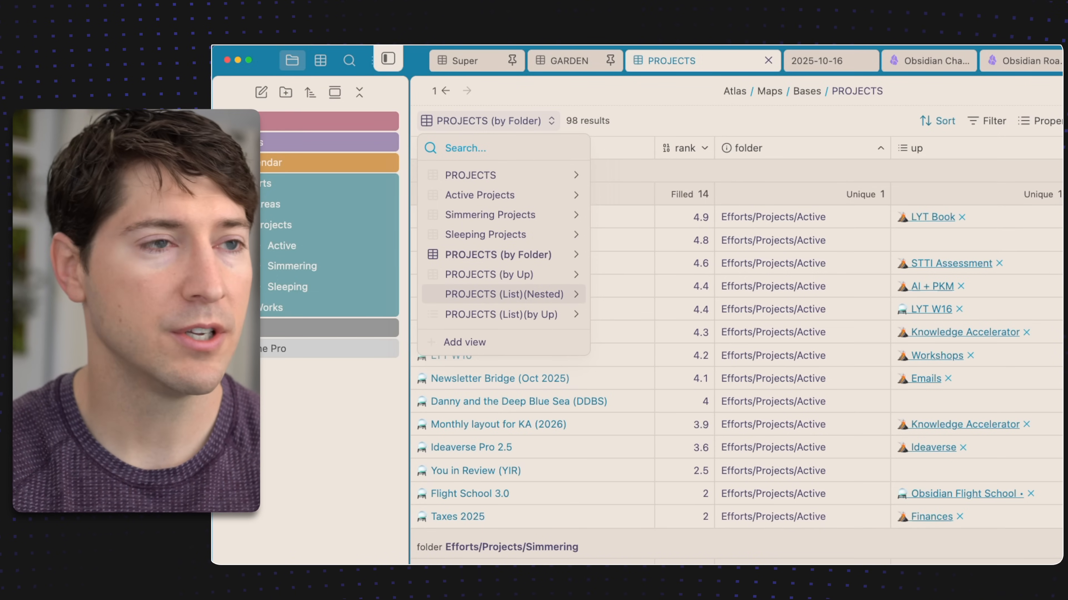
click(488, 121)
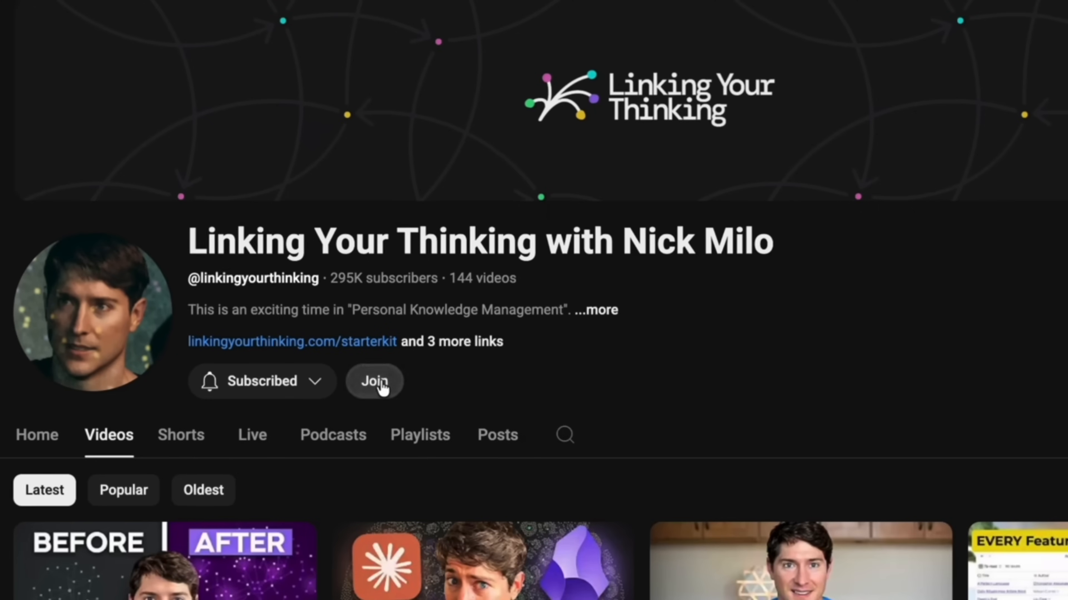
- Join the Linking Your Thinking channel and land on the Force Multiplier 2 note
click(373, 388)
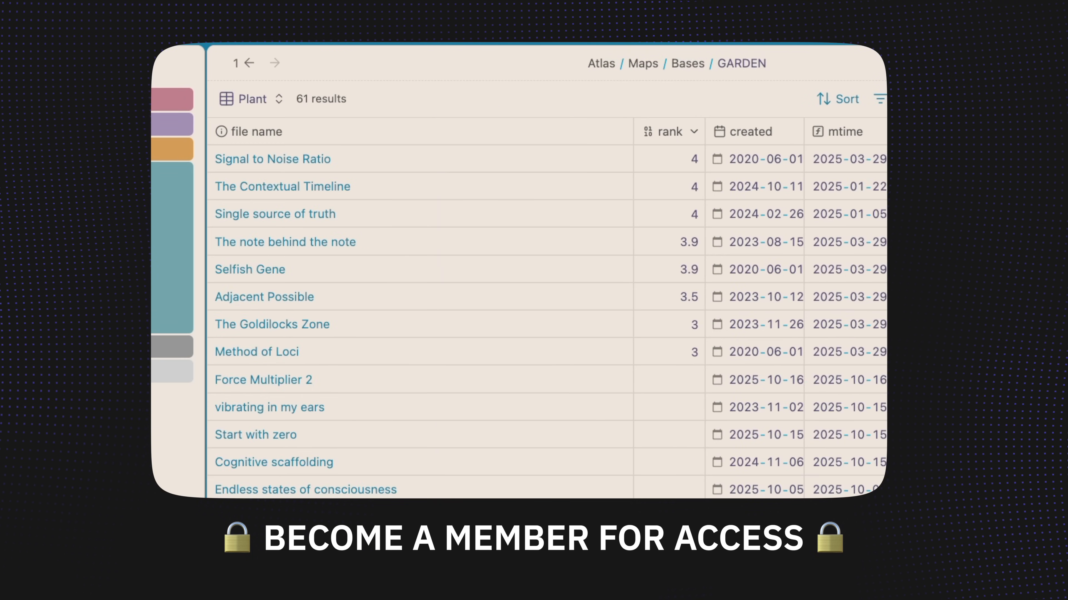
click(491, 96)
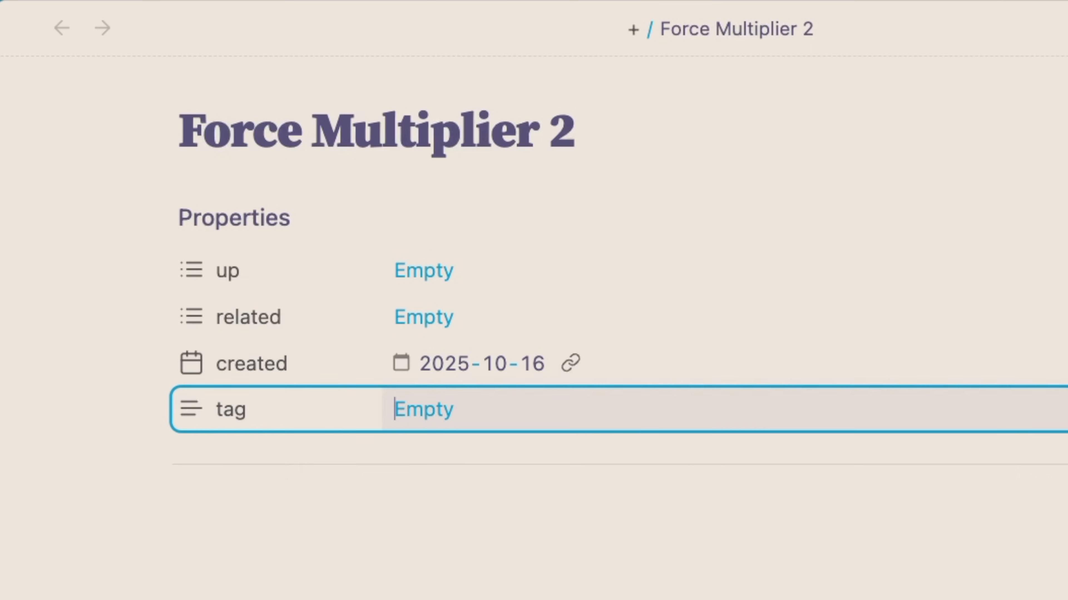
- Enter 'garden/' on the way back to the PROJECTS base
text(garden/)
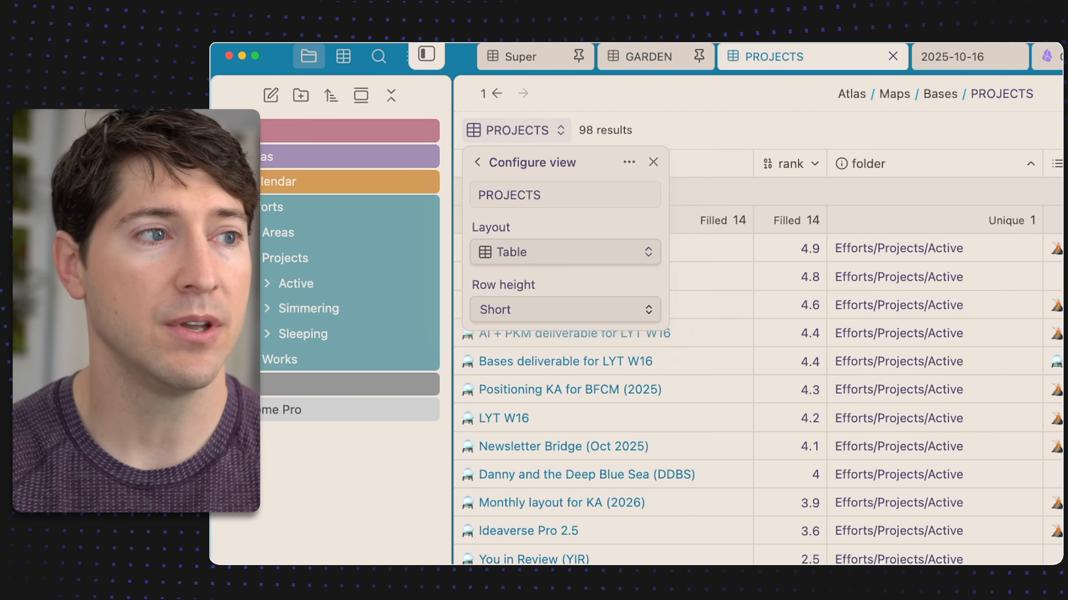
- Set the PROJECTS view layout to List with bullet markers
click(565, 251)
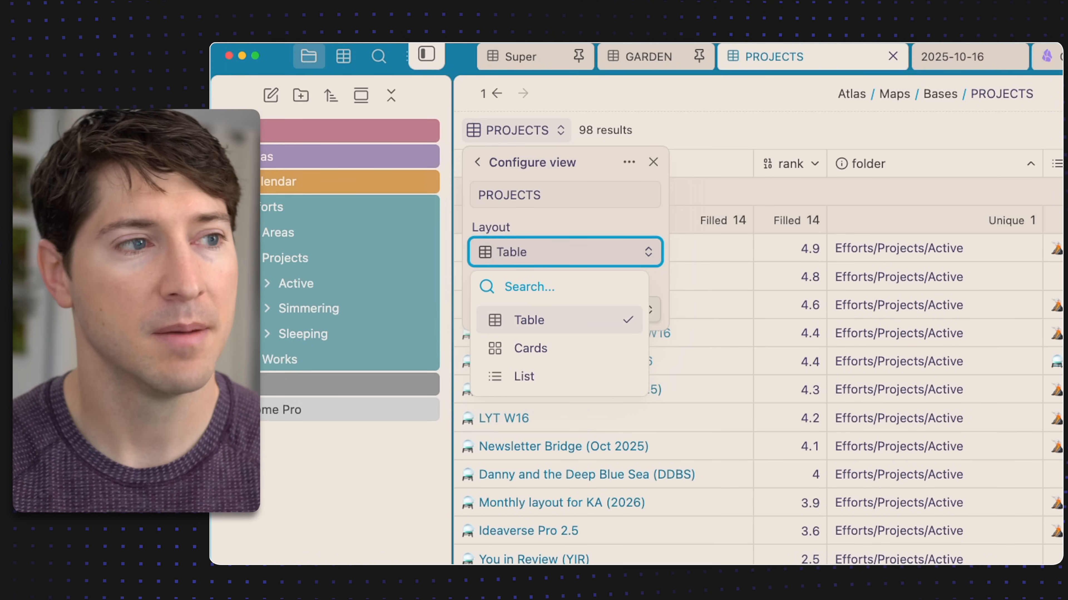
click(524, 377)
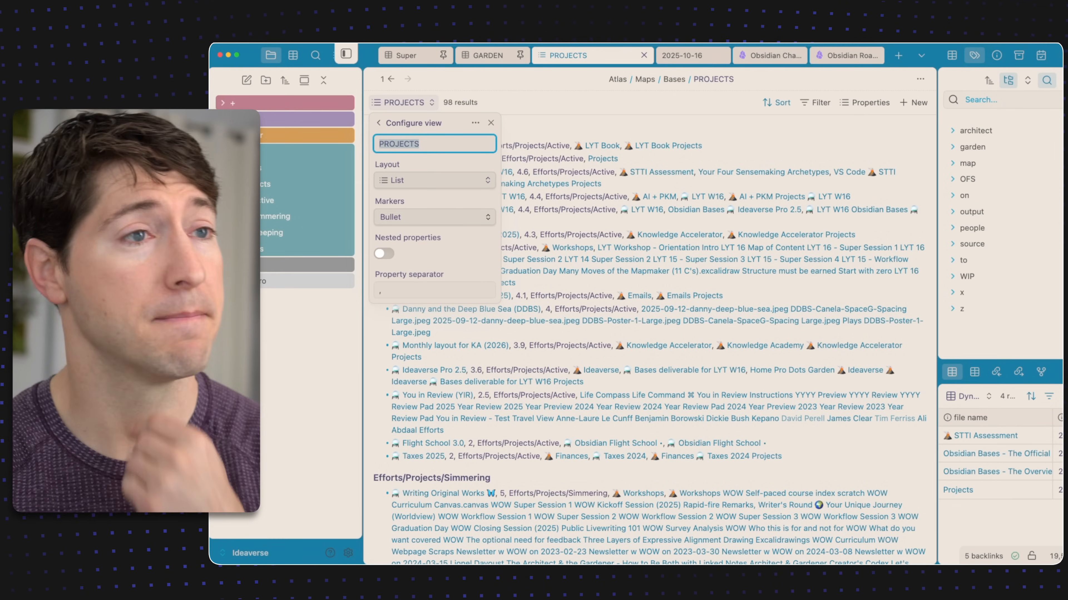
click(491, 123)
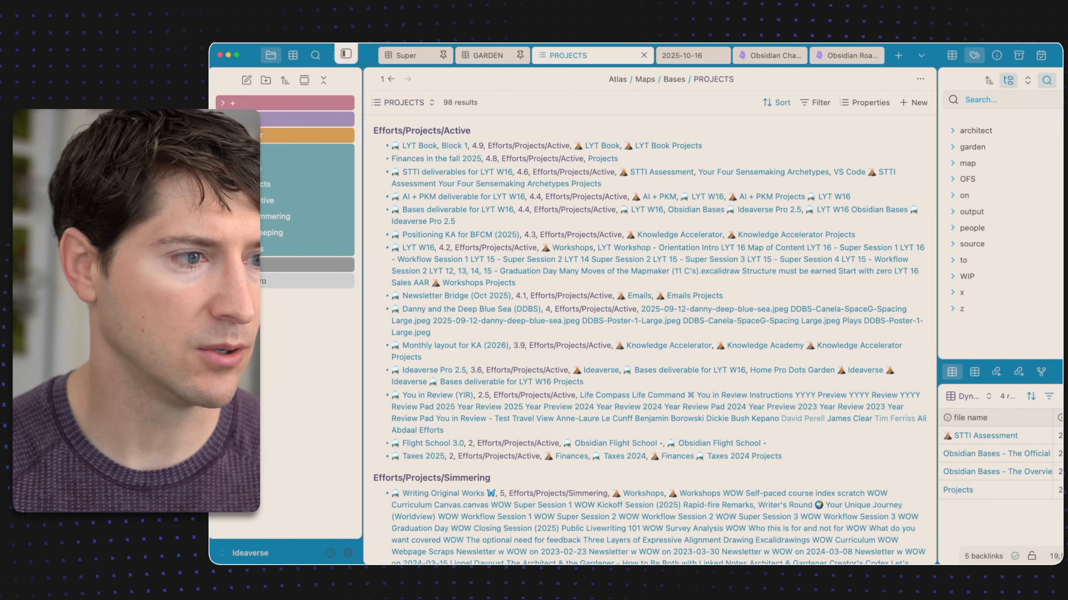
- Confirm the list is grouped by folder in Sort, then bring up the displayed-properties choices
click(776, 102)
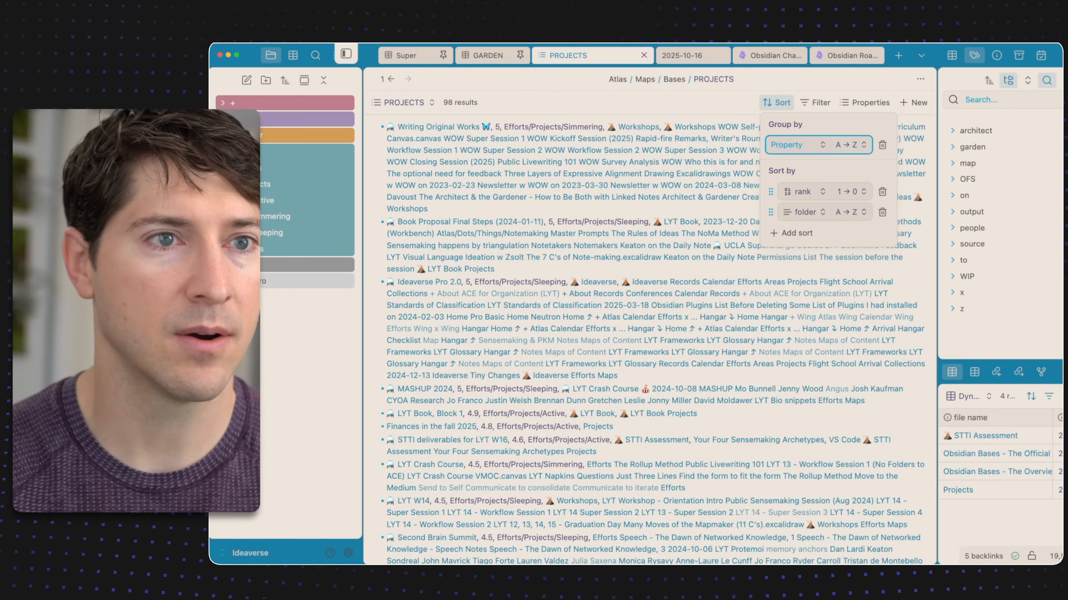
click(800, 145)
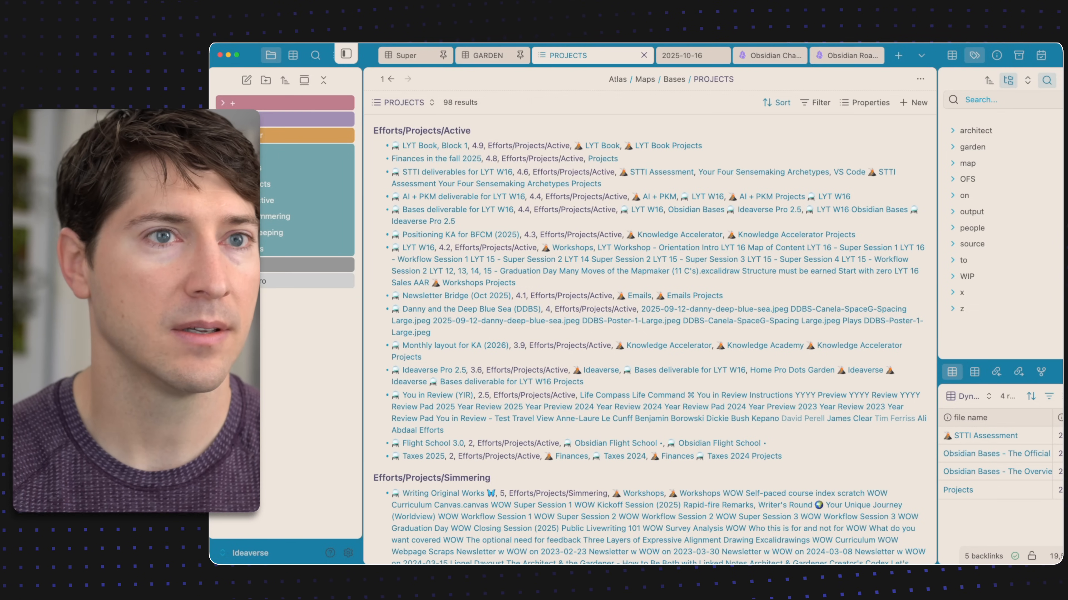
click(865, 103)
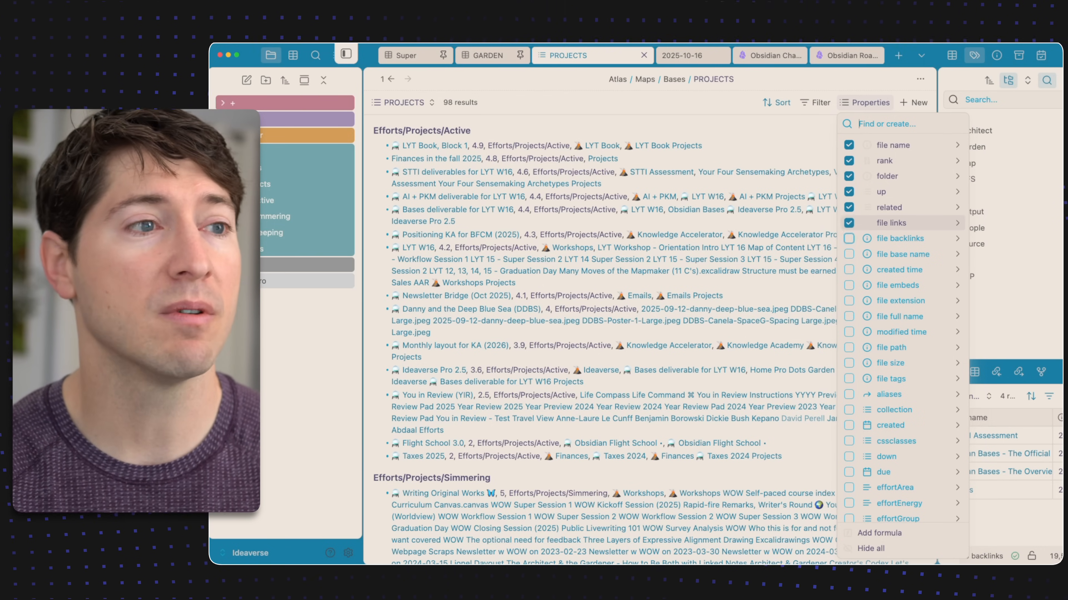
- Hide file links so each project shows only name, rank, folder, up and related
click(848, 222)
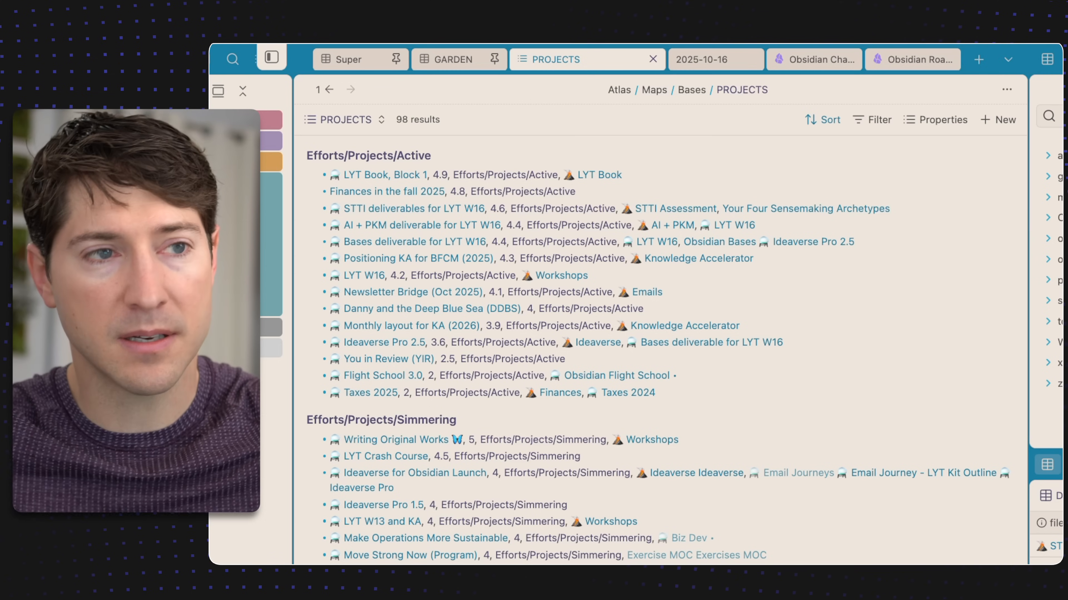
click(943, 119)
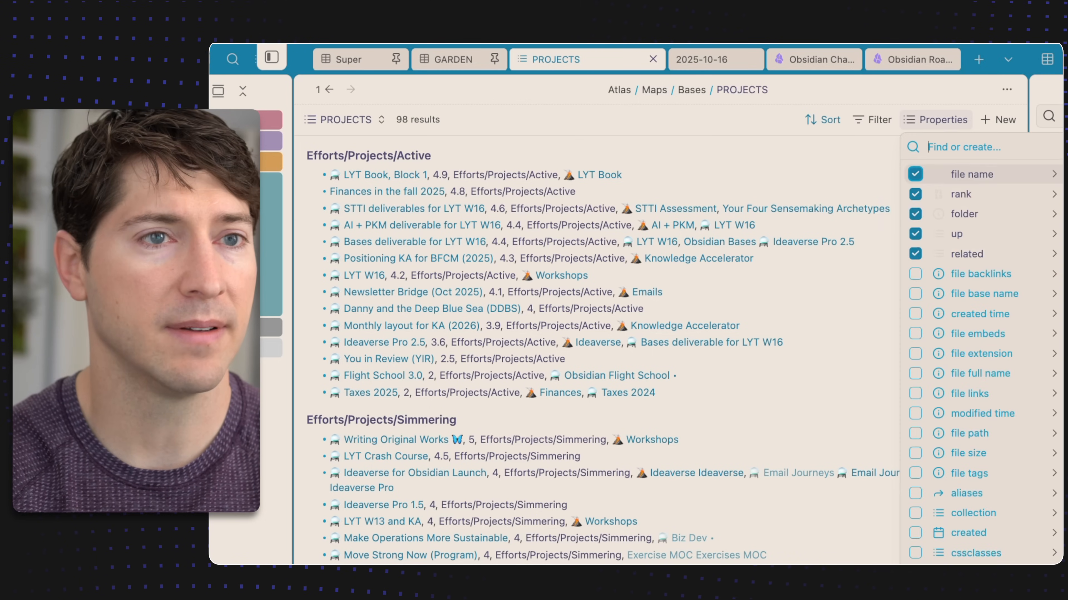
click(936, 119)
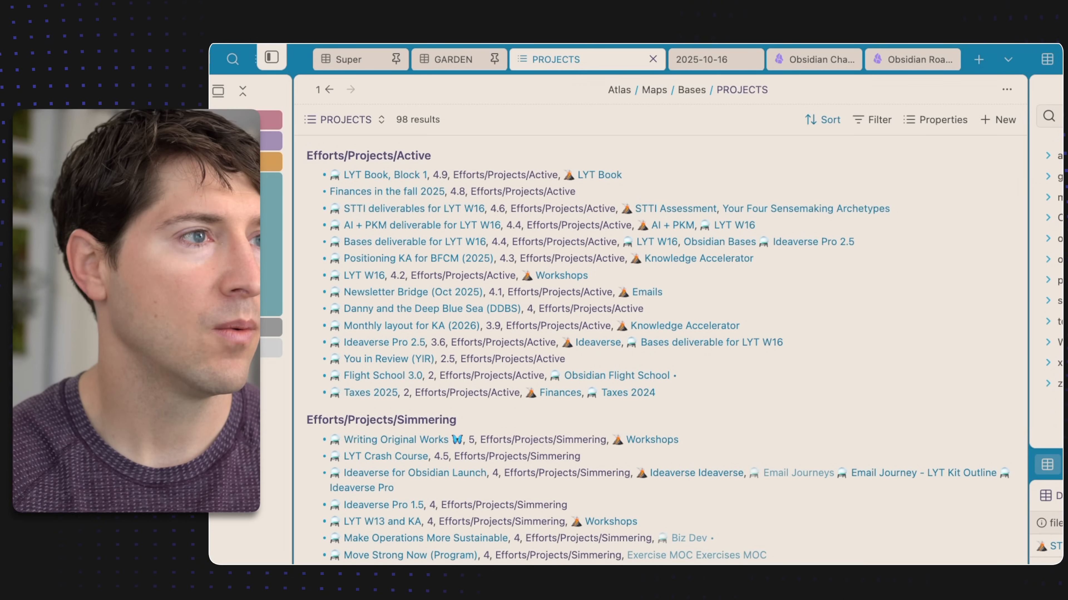
click(345, 120)
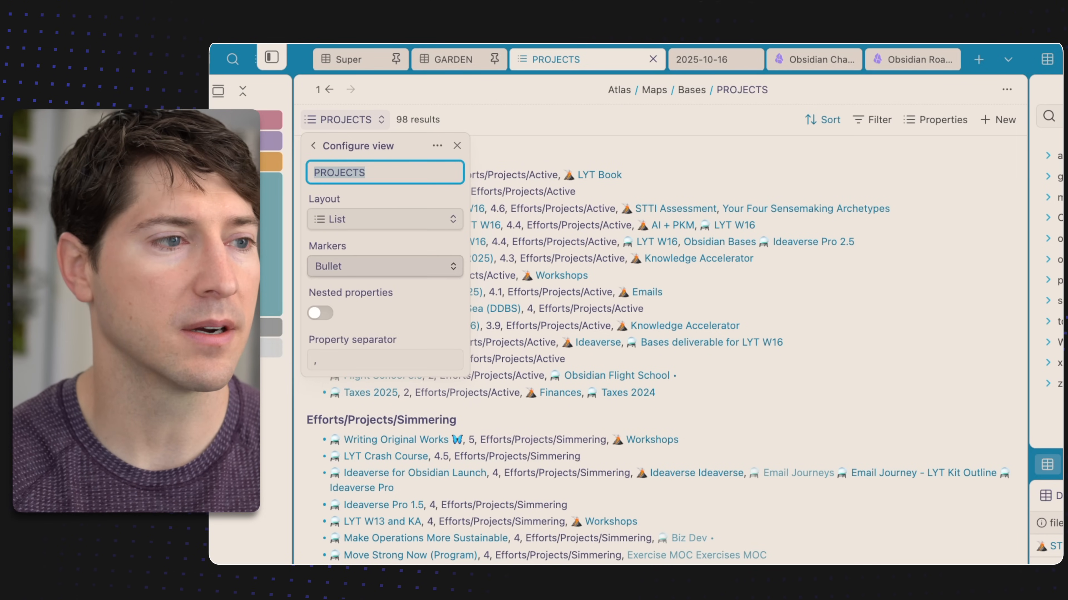
- Set the PROJECTS layout back to Table, grouped by folder
click(384, 266)
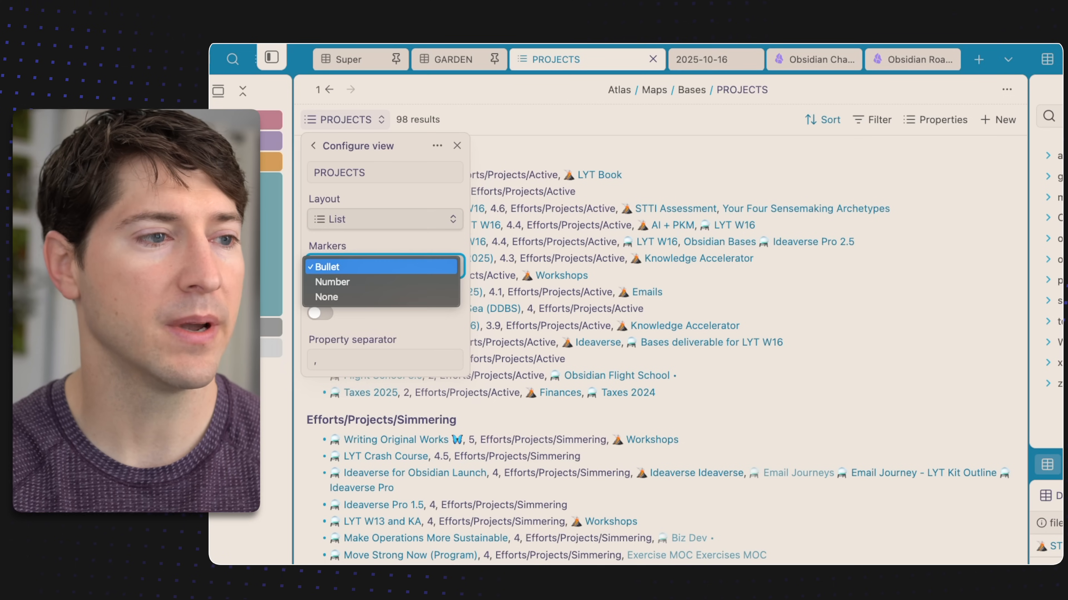
click(332, 282)
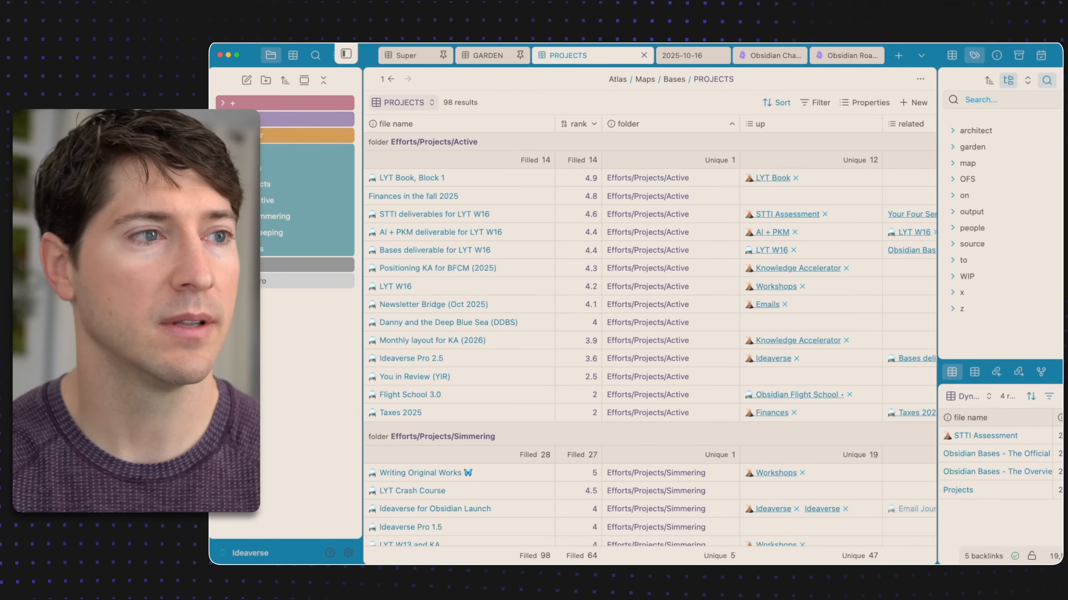
- Switch to the saved PROJECTS (List)(Nested) view and review its displayed properties
click(403, 102)
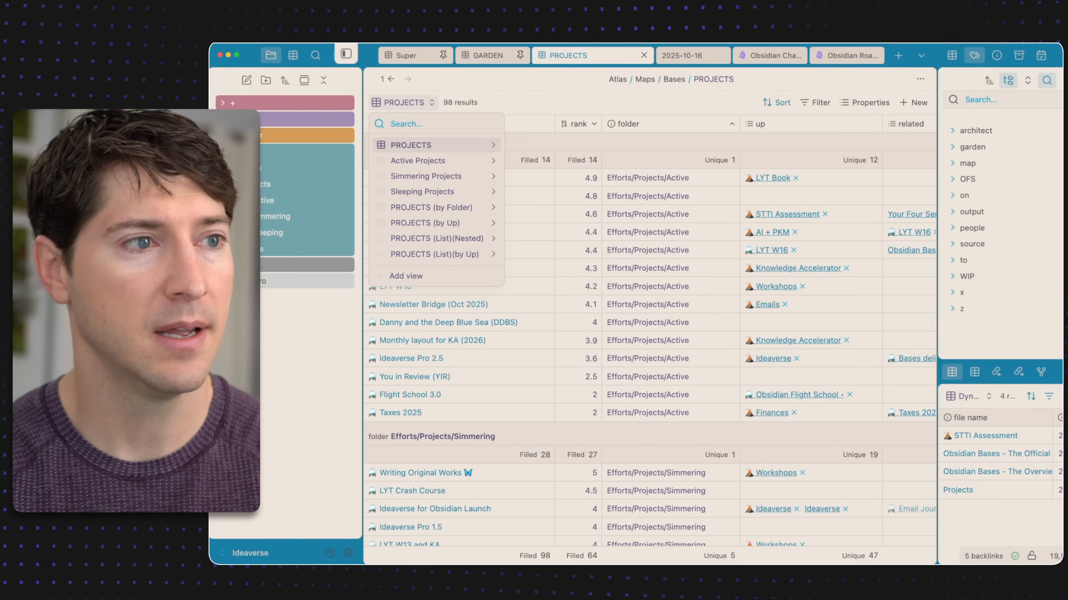
mouse_move(436, 239)
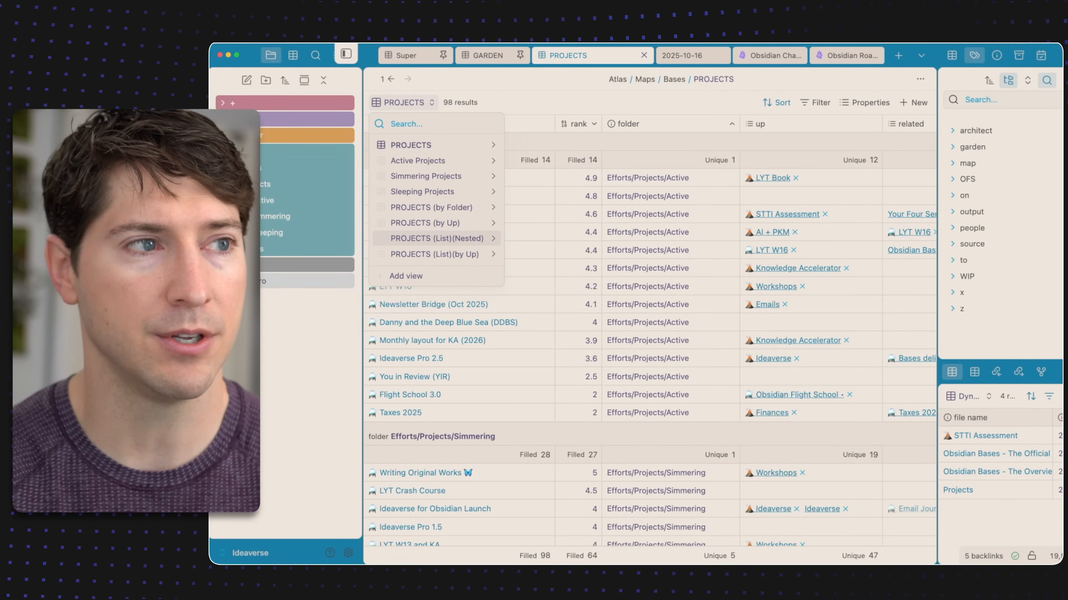
click(436, 238)
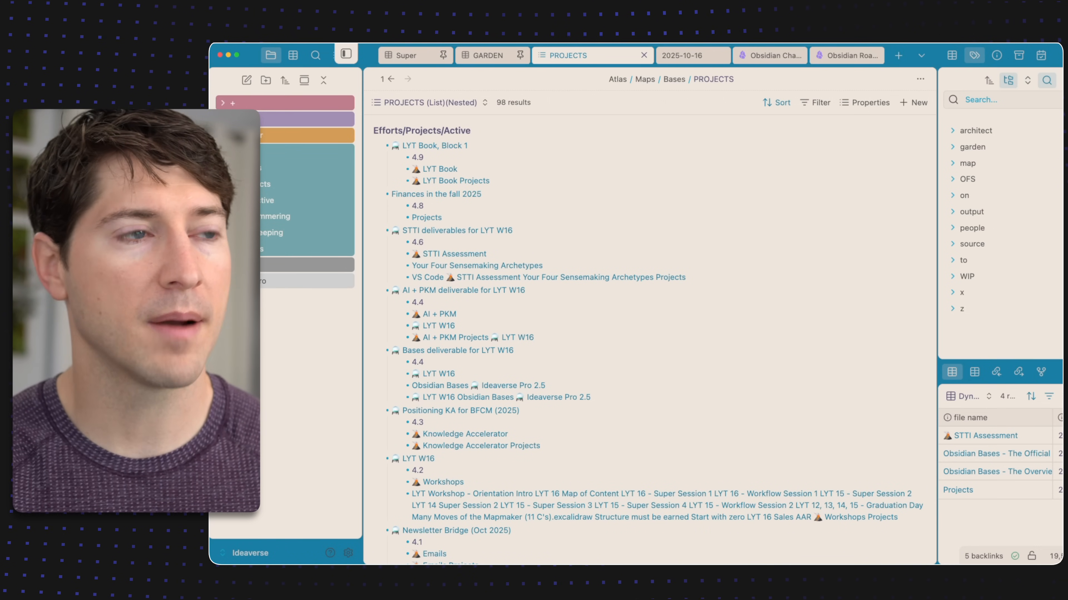
click(865, 102)
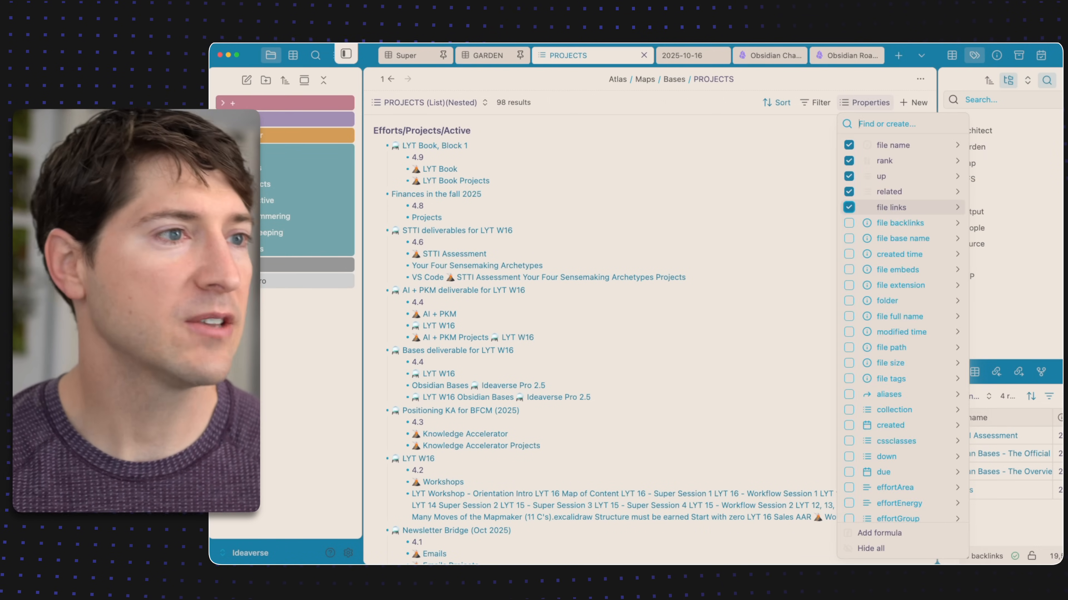
click(866, 103)
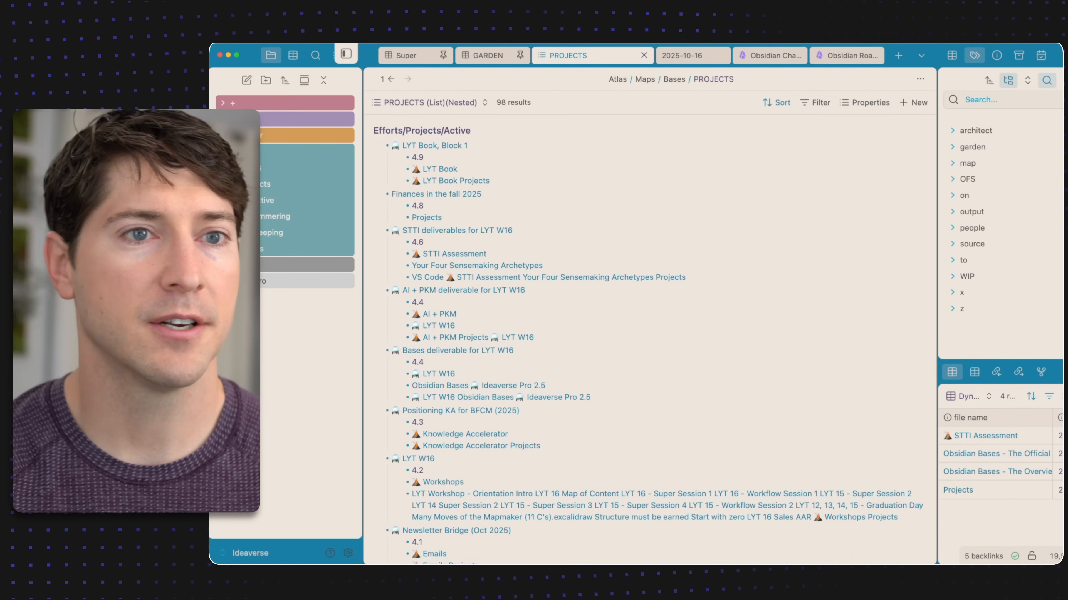
click(870, 102)
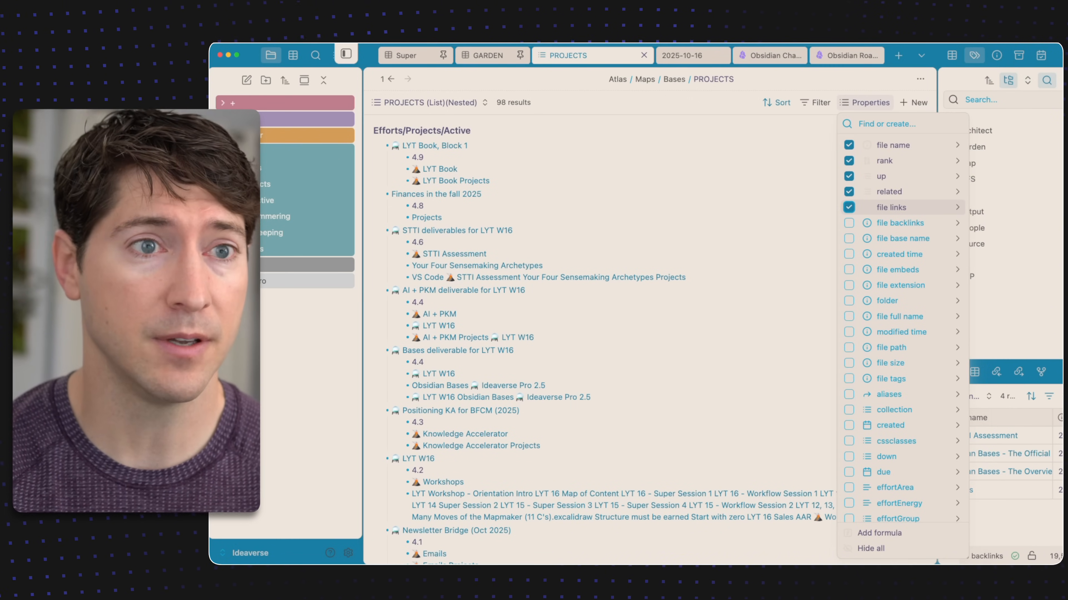
- Toggle file links off and back on in the nested list, keeping rank, up and file links as sub-bullets
click(849, 207)
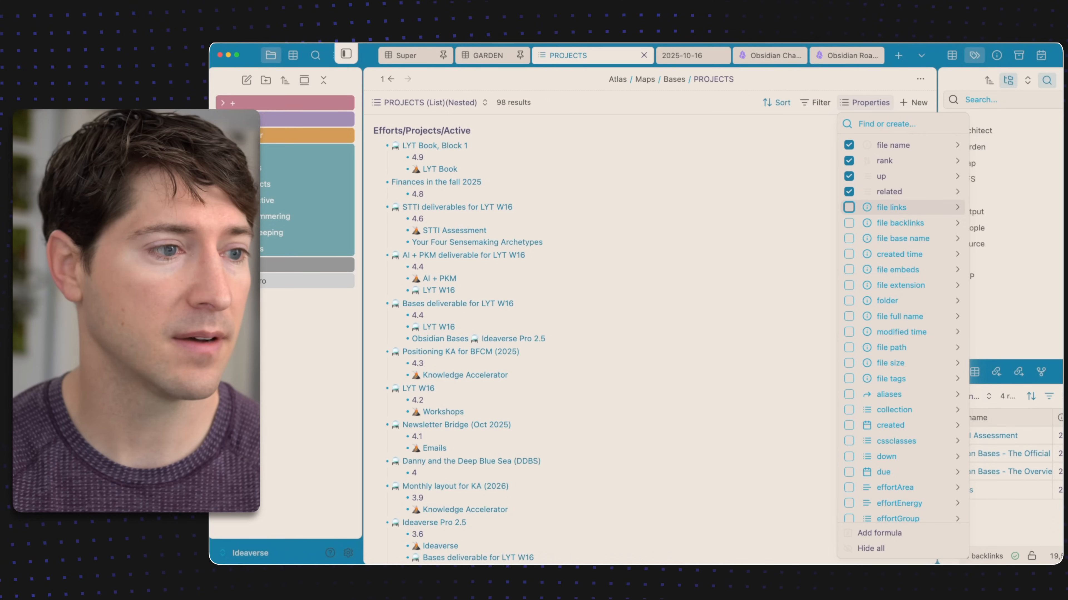
click(849, 207)
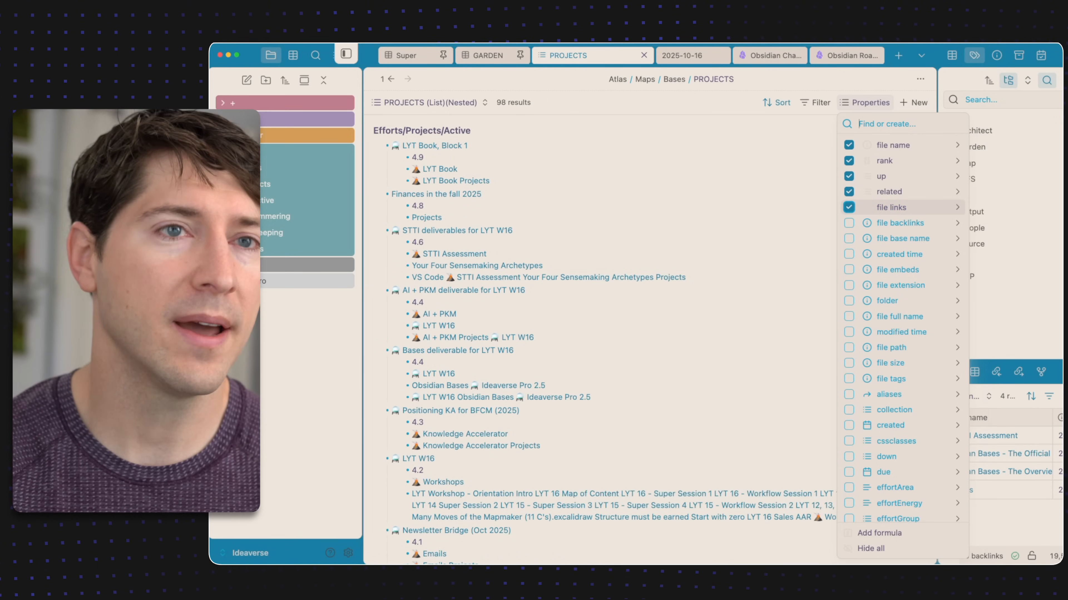
click(870, 102)
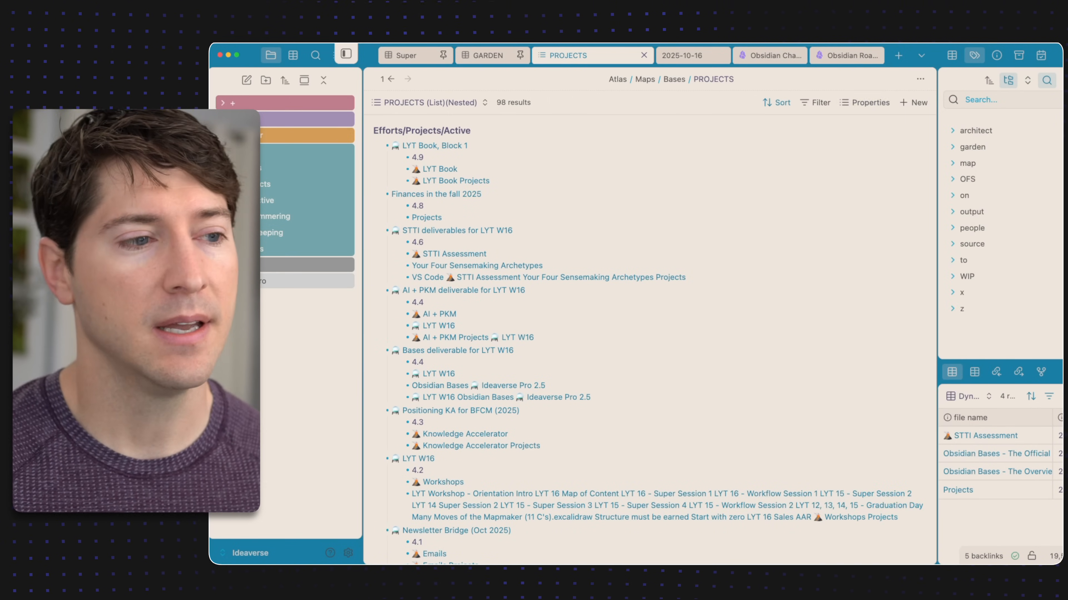
scroll(down, 3)
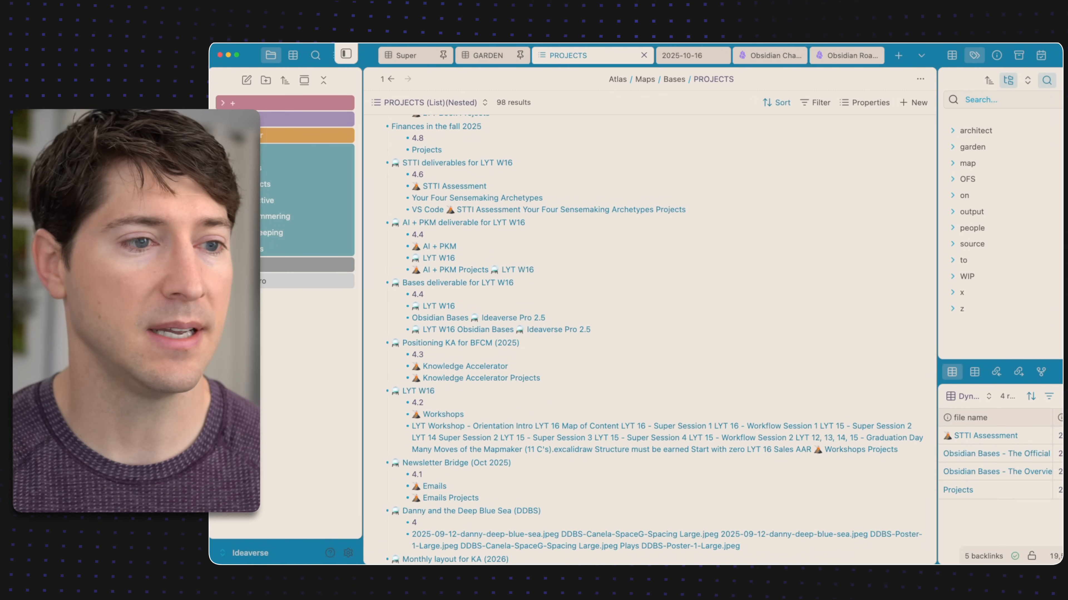
scroll(down, 3)
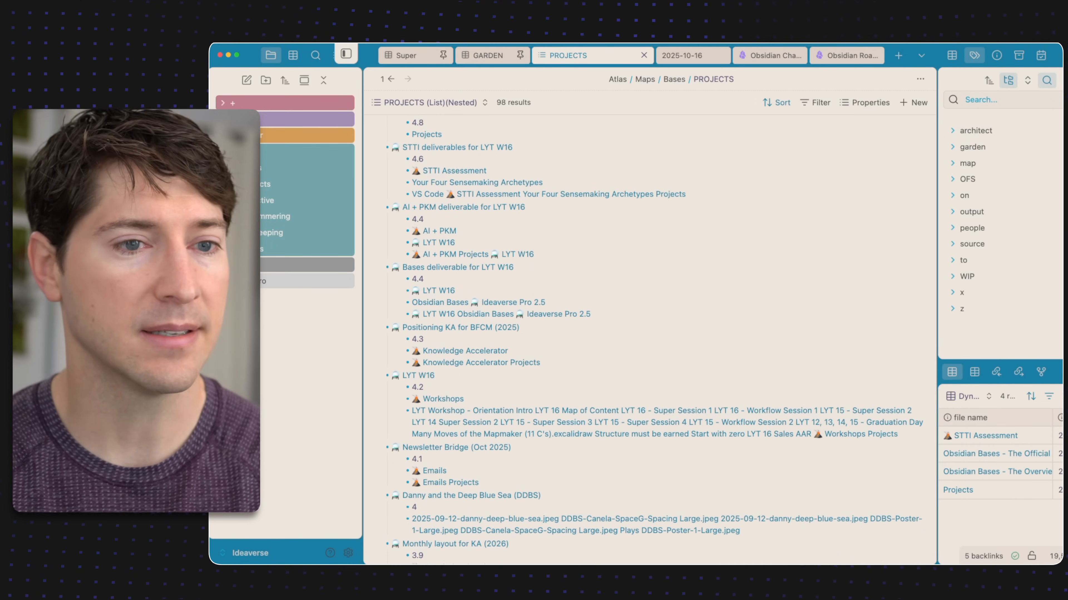
scroll(down, 3)
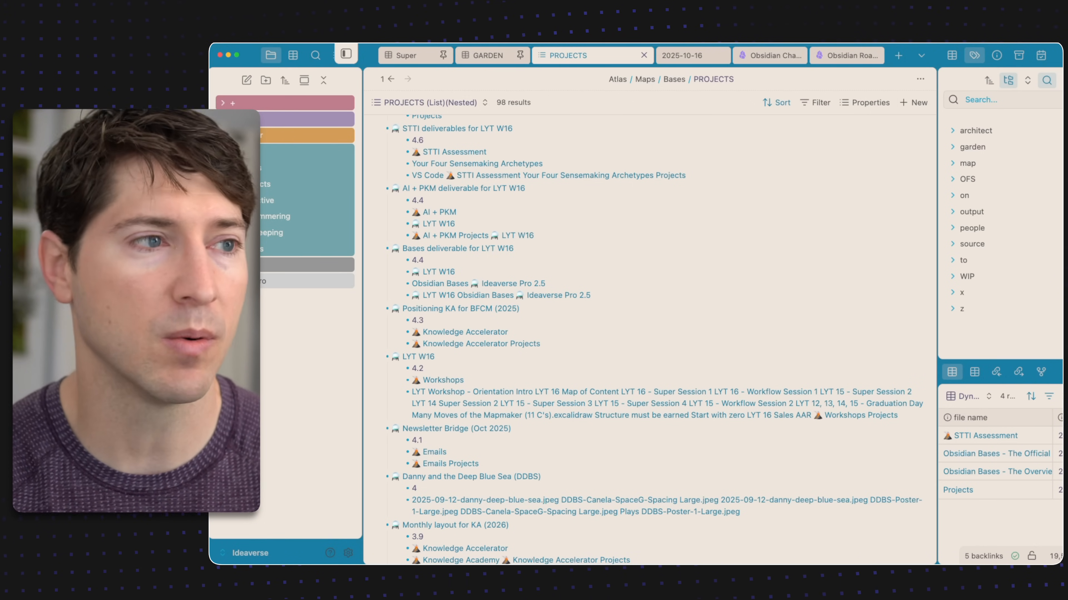
click(429, 102)
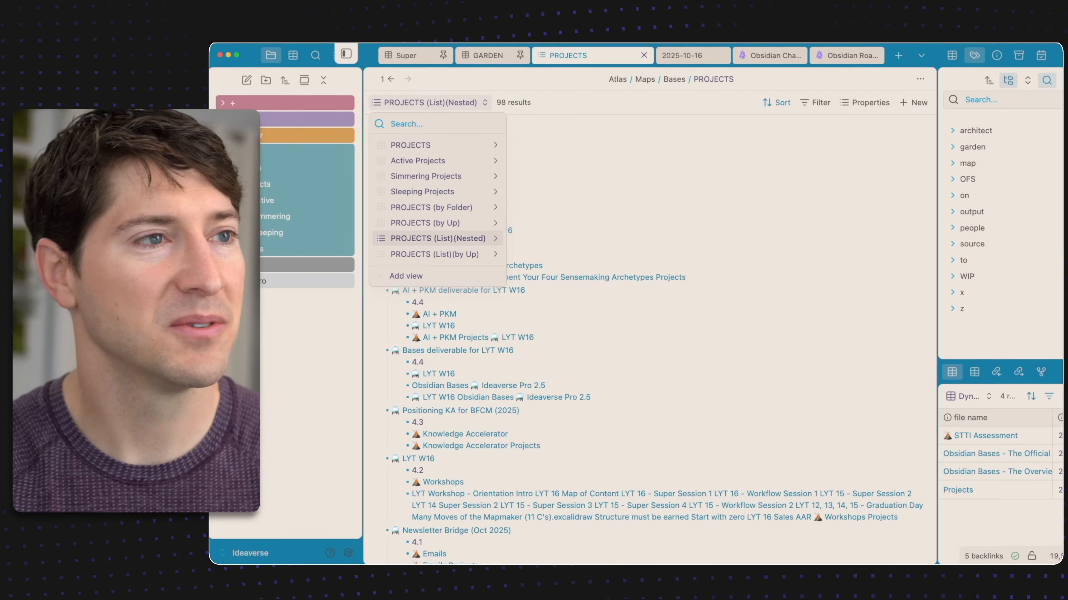
- Switch to PROJECTS (List)(by Up) and browse the 98 projects grouped under their up notes
click(434, 255)
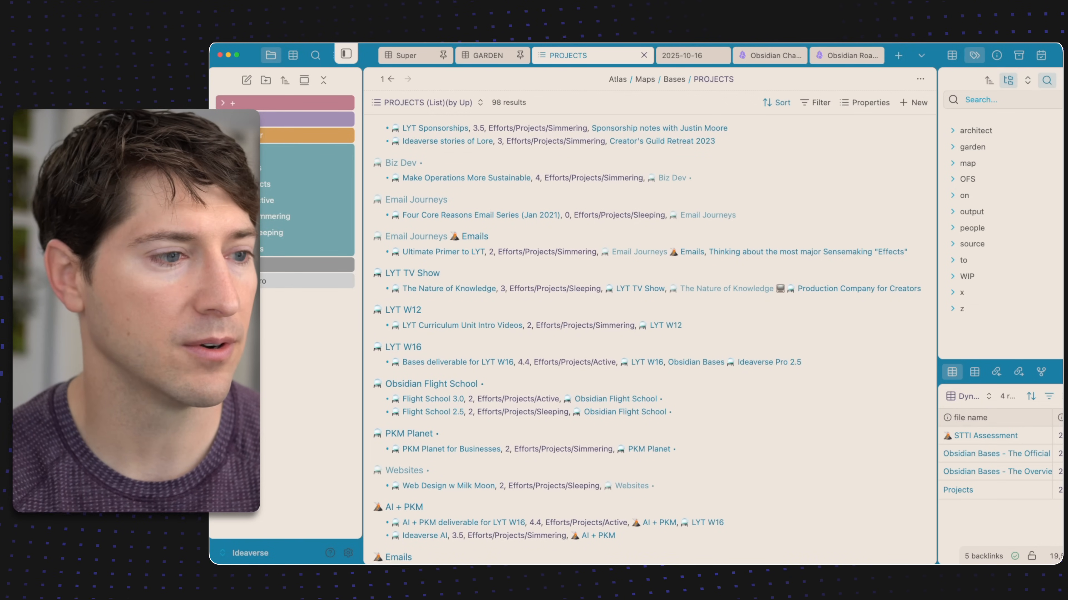
scroll(down, 3)
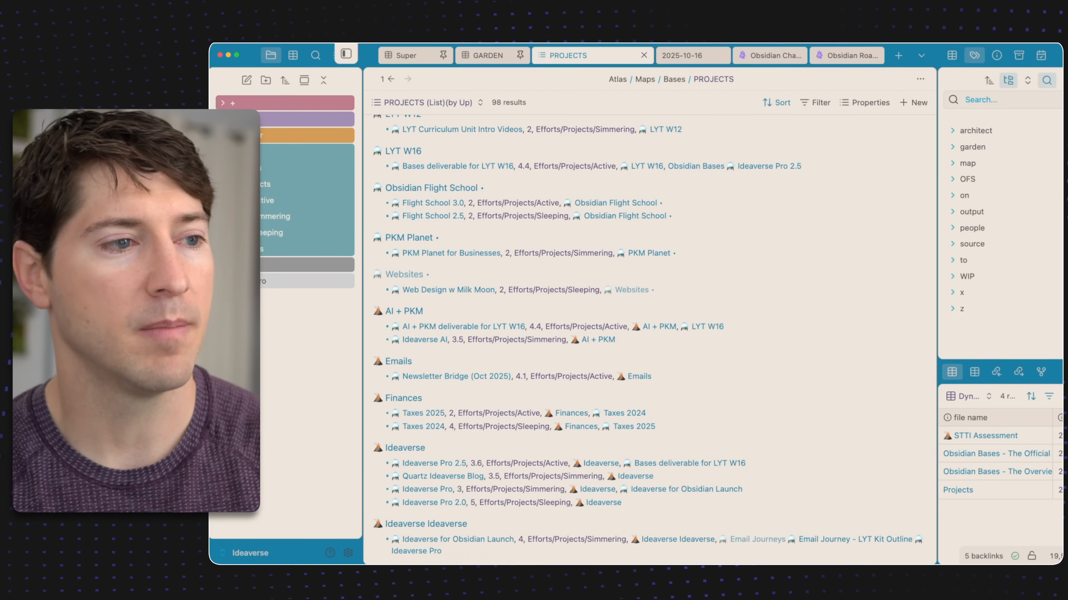
scroll(down, 3)
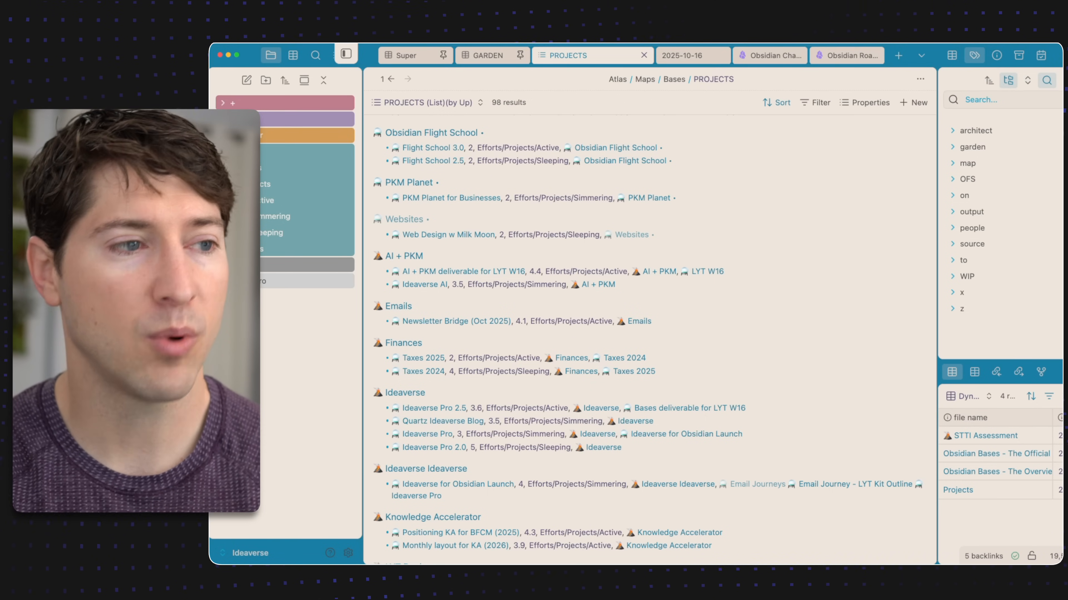
scroll(down, 3)
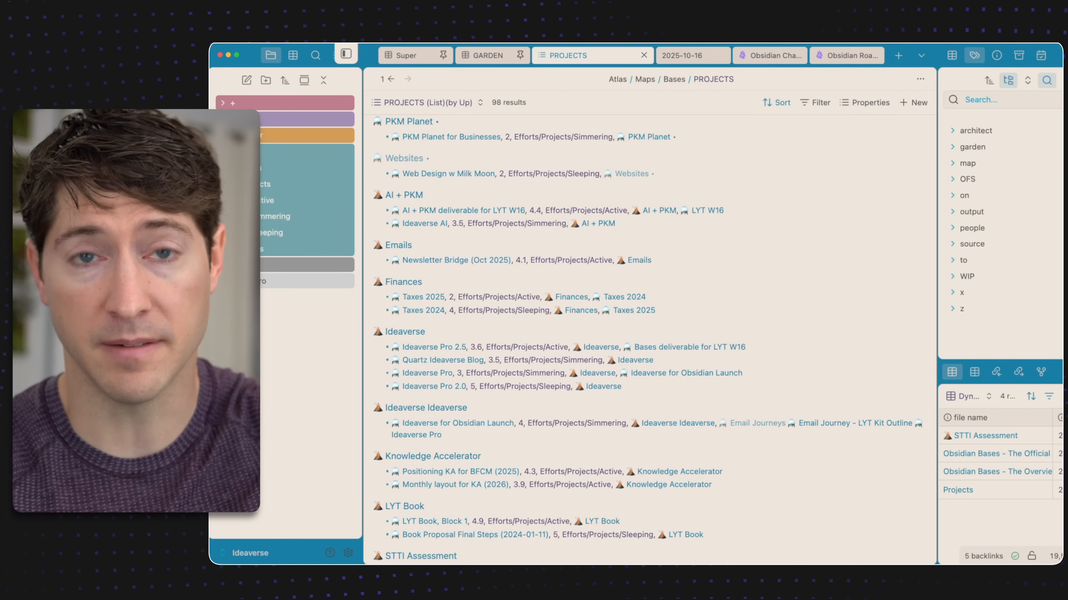